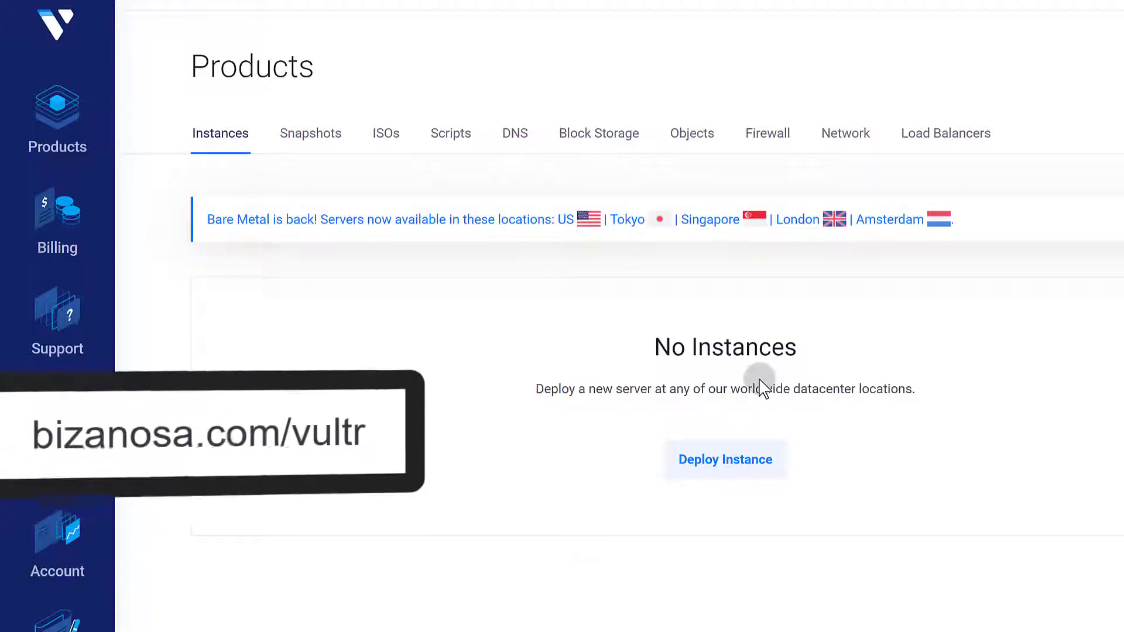
pyautogui.moveTo(838, 480)
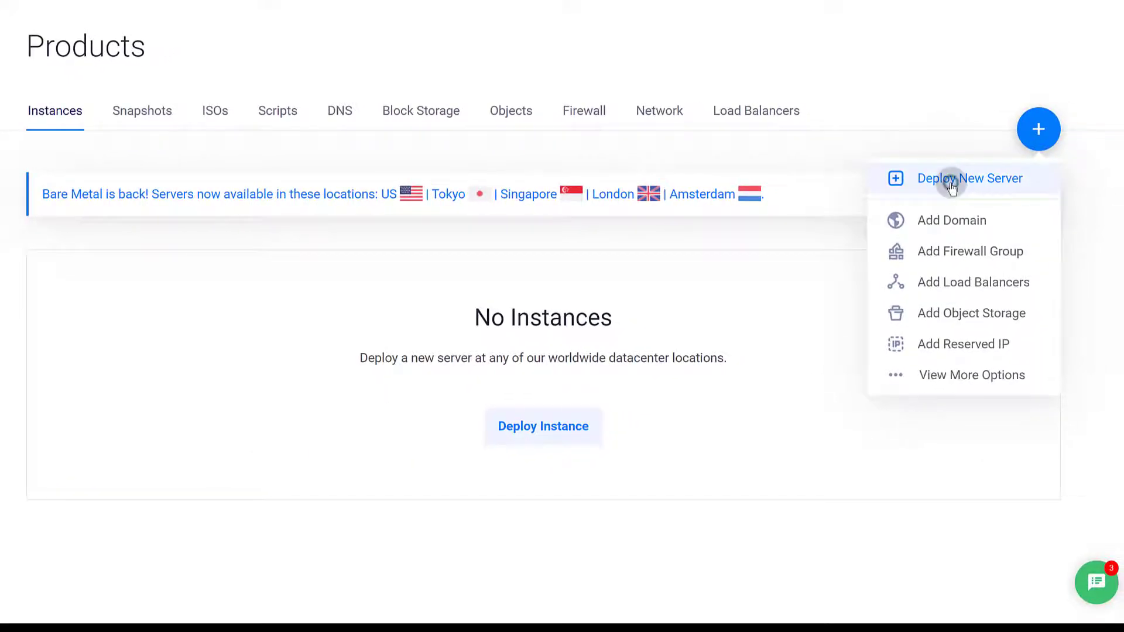
# - Start deploying a new server from the Products page
pyautogui.click(969, 178)
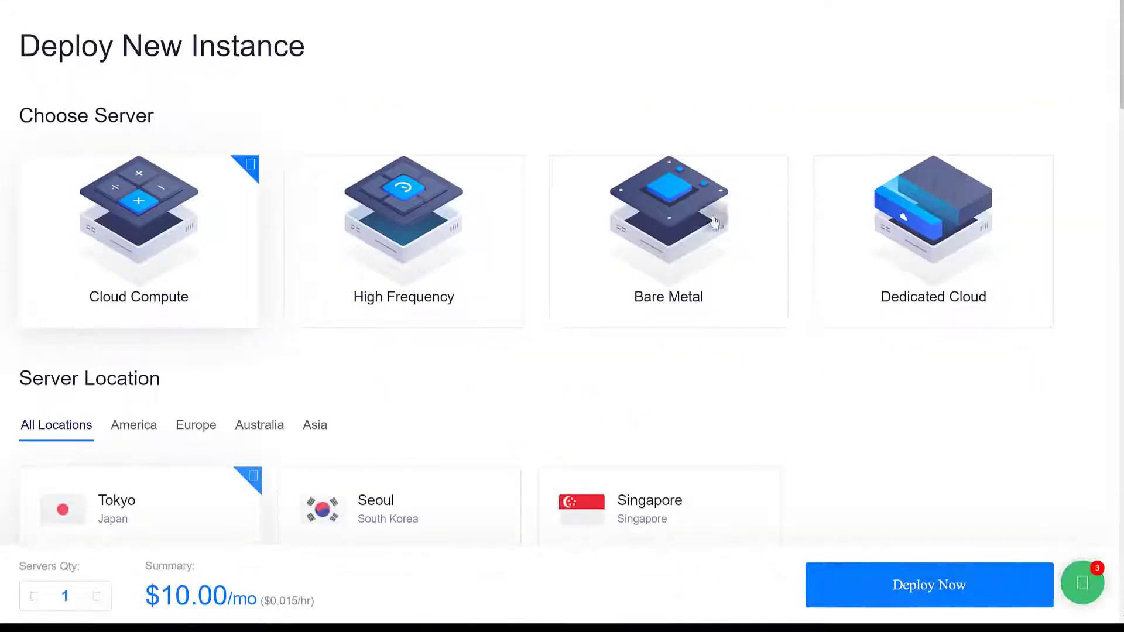
# - Select Cloud Compute and set the server location to Chicago under America
pyautogui.click(139, 296)
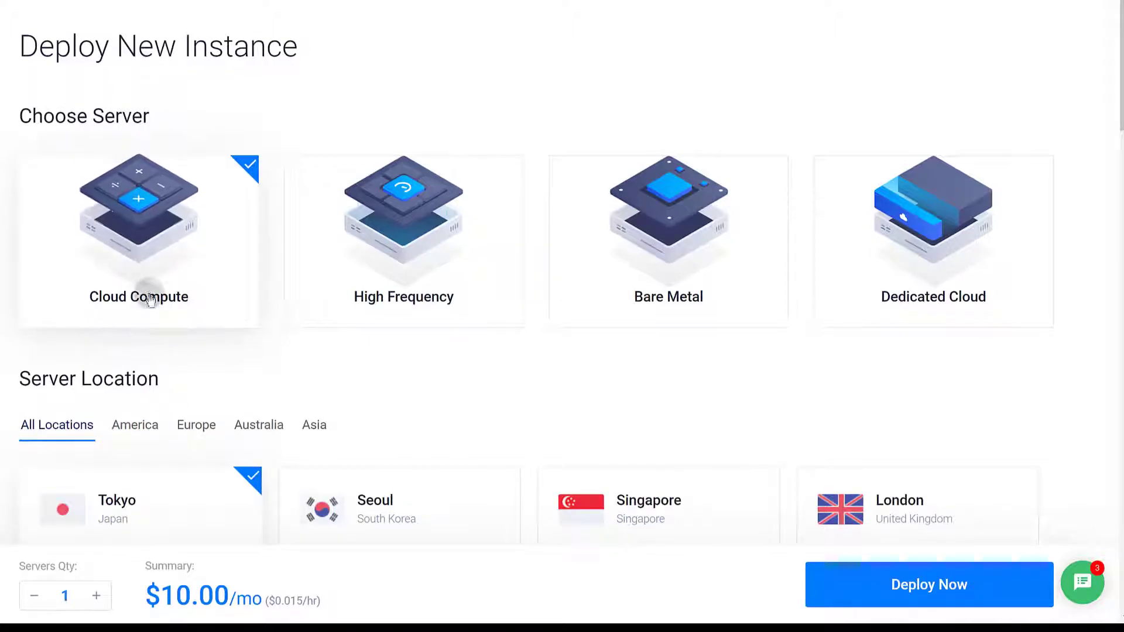
pyautogui.moveTo(236, 308)
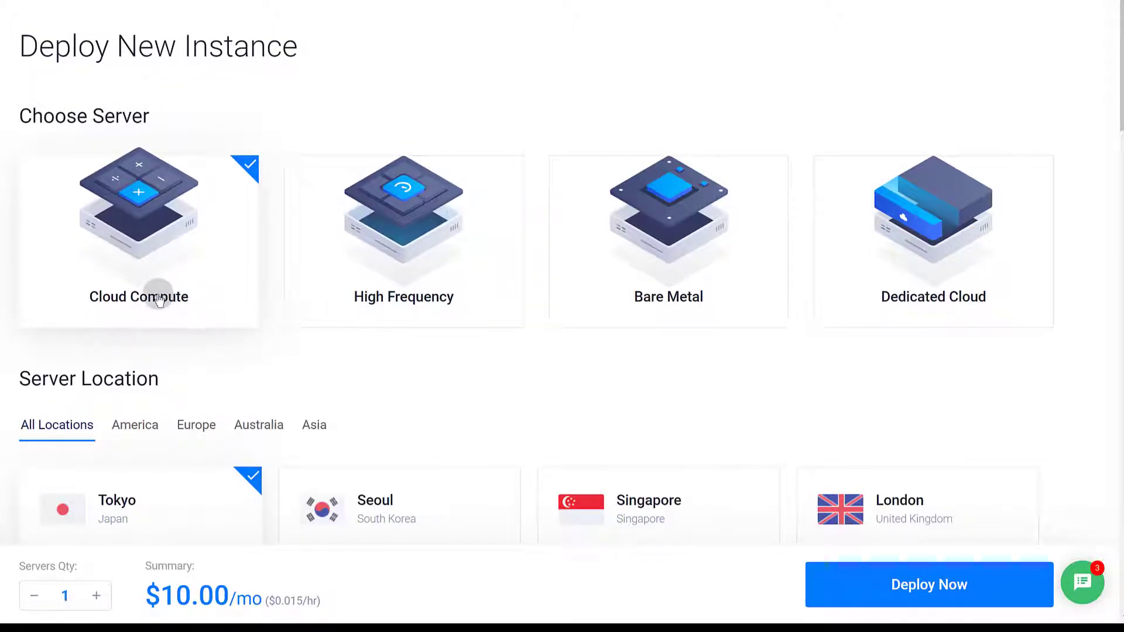
pyautogui.scroll(-3)
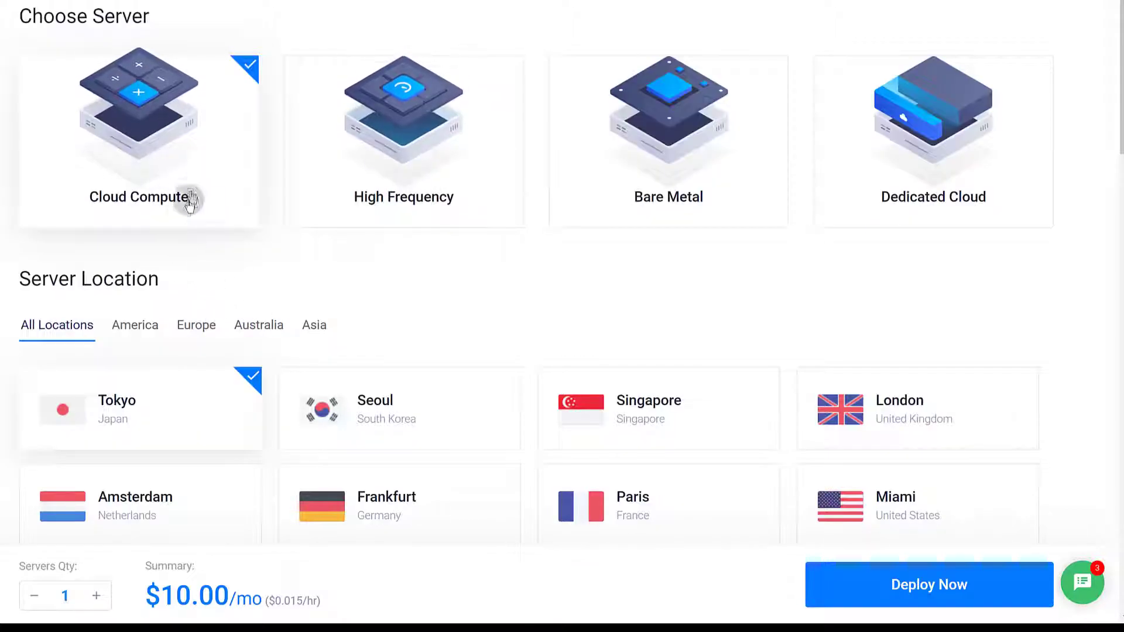
pyautogui.moveTo(372, 208)
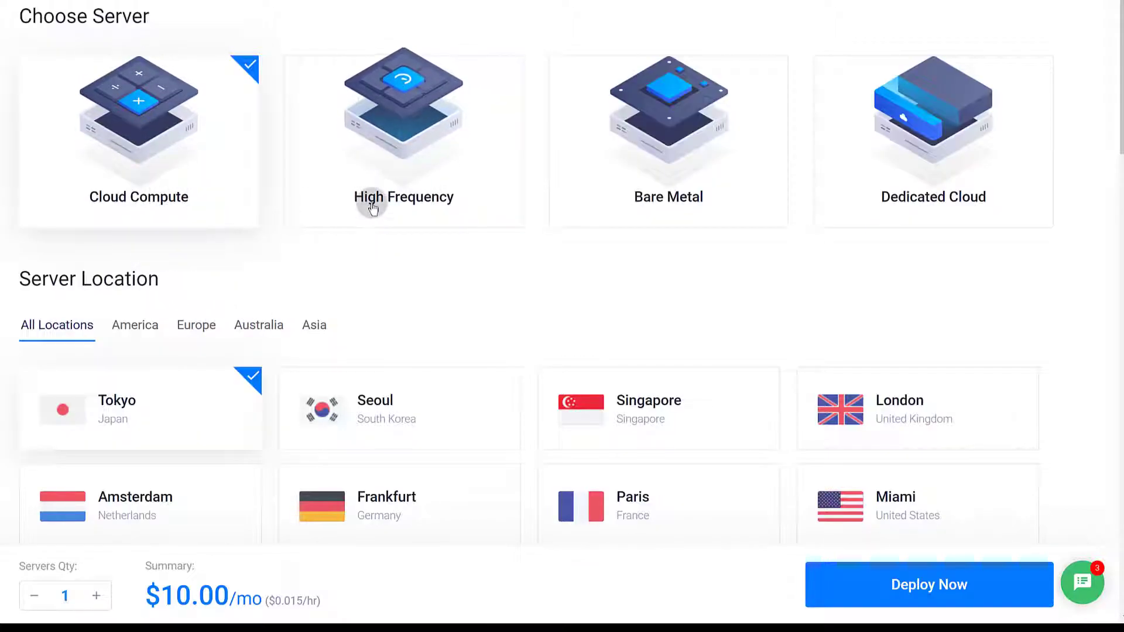
pyautogui.scroll(-3)
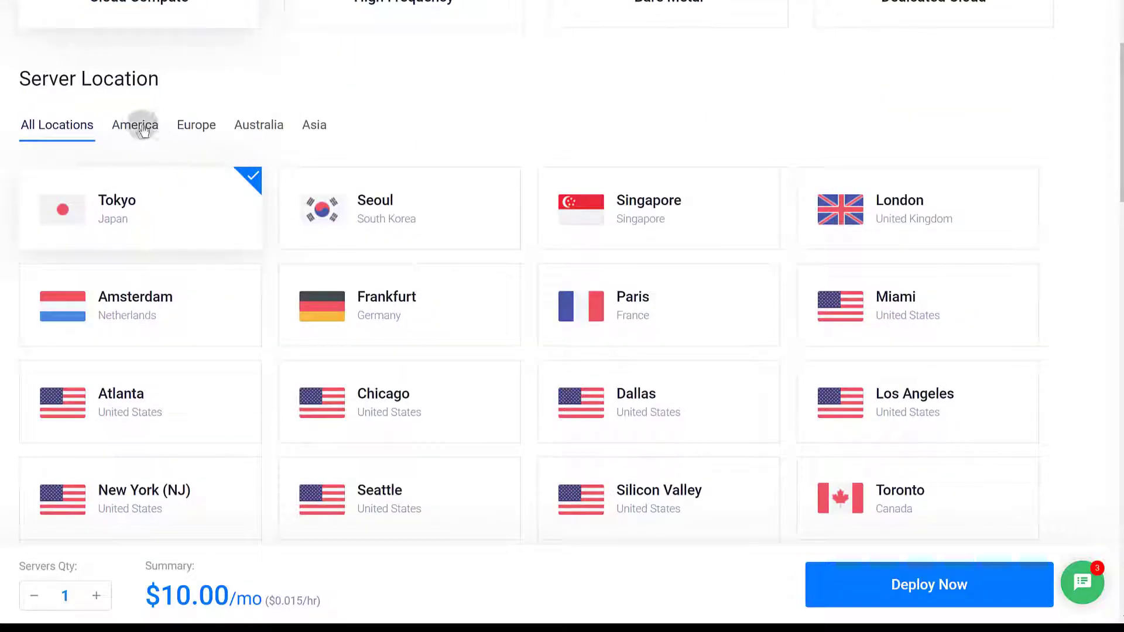
pyautogui.click(134, 125)
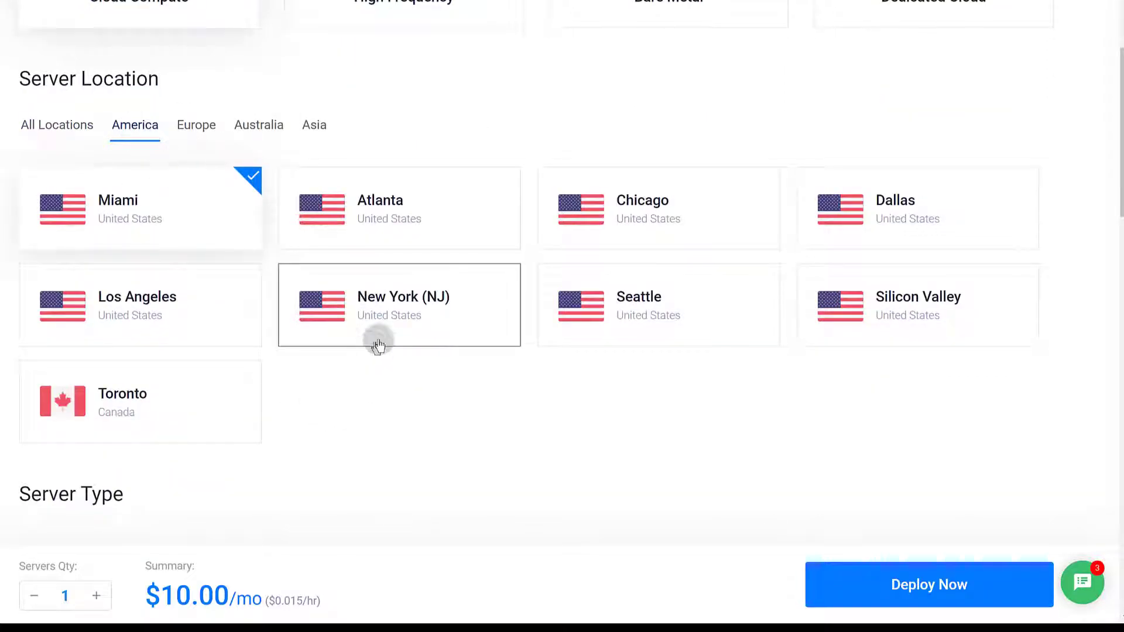
pyautogui.click(658, 209)
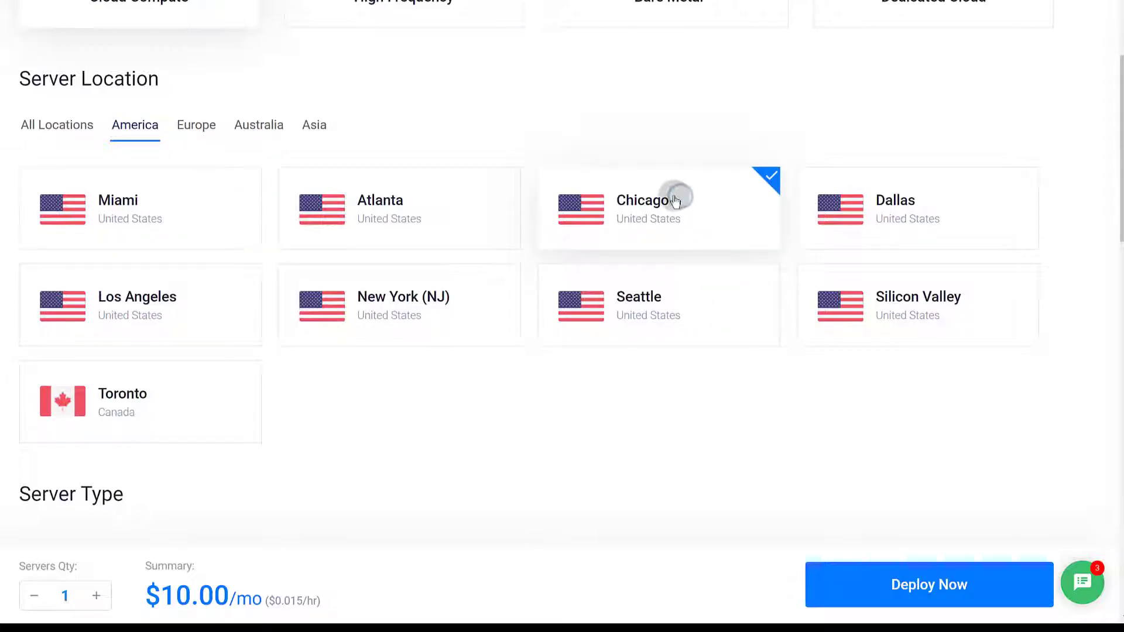
# - Choose Debian 10 x64 as the operating system, keeping the 55 GB SSD $10/mo plan
pyautogui.scroll(-3)
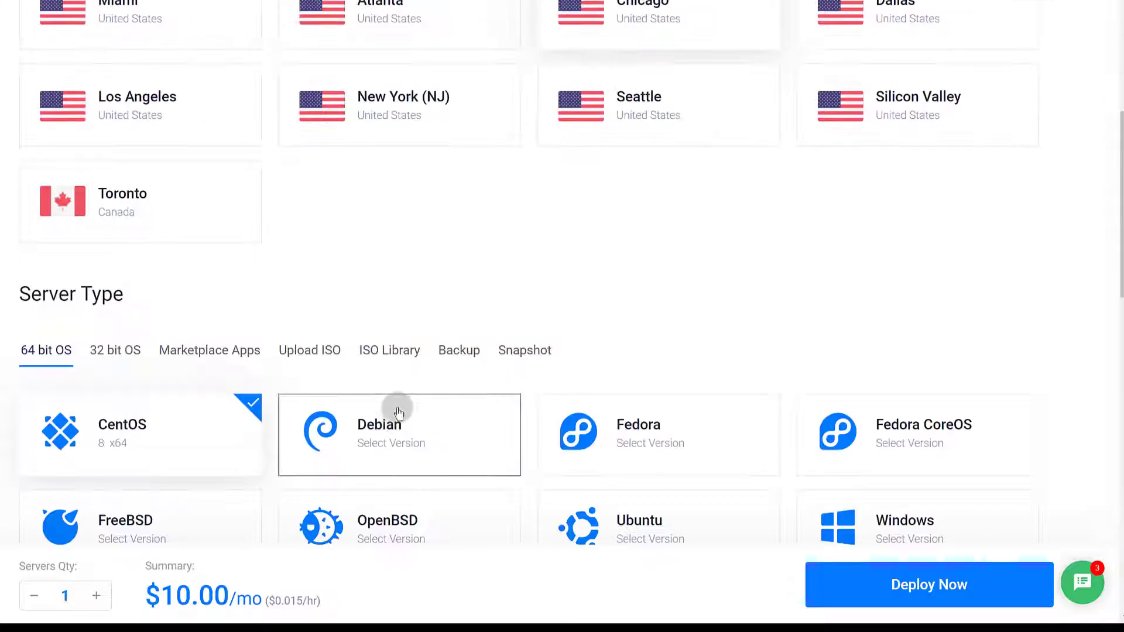
pyautogui.scroll(-3)
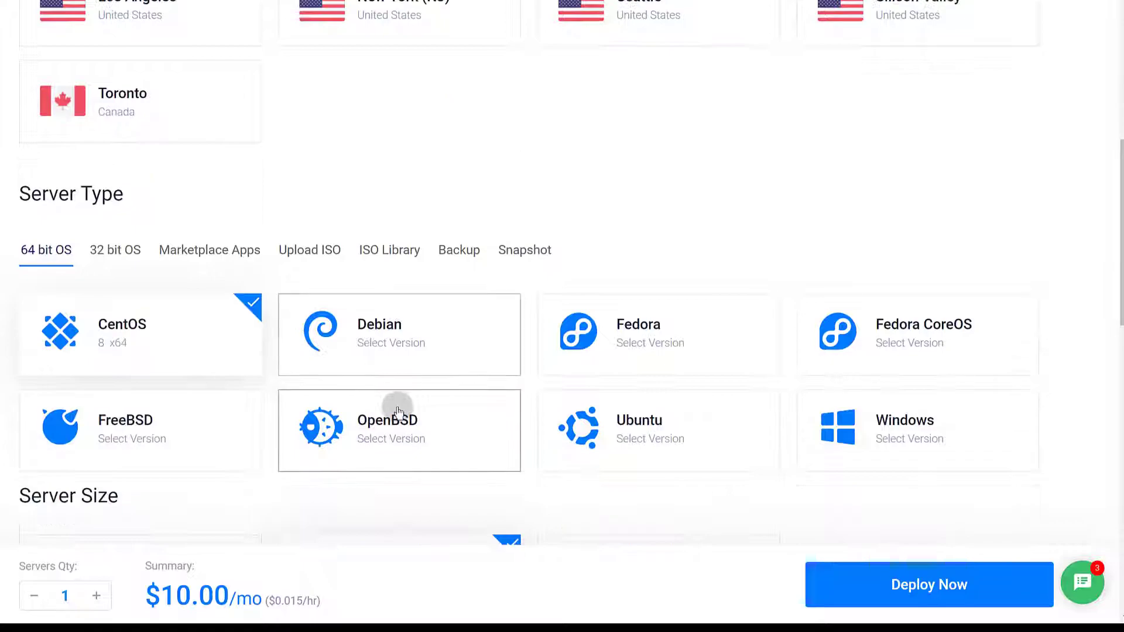
pyautogui.moveTo(459, 365)
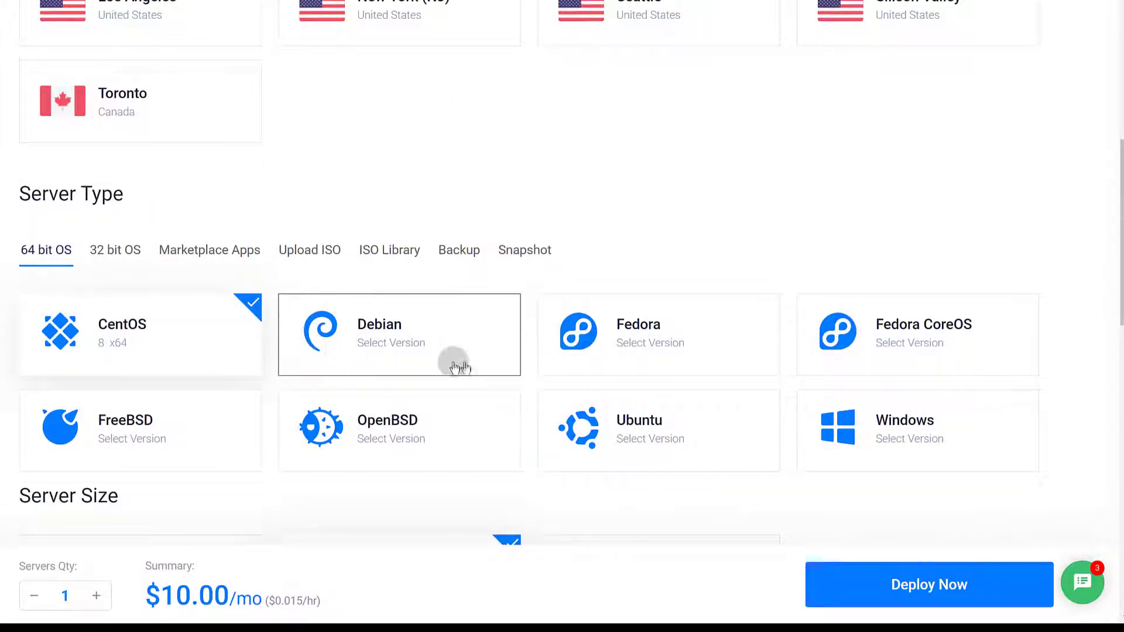
pyautogui.click(399, 334)
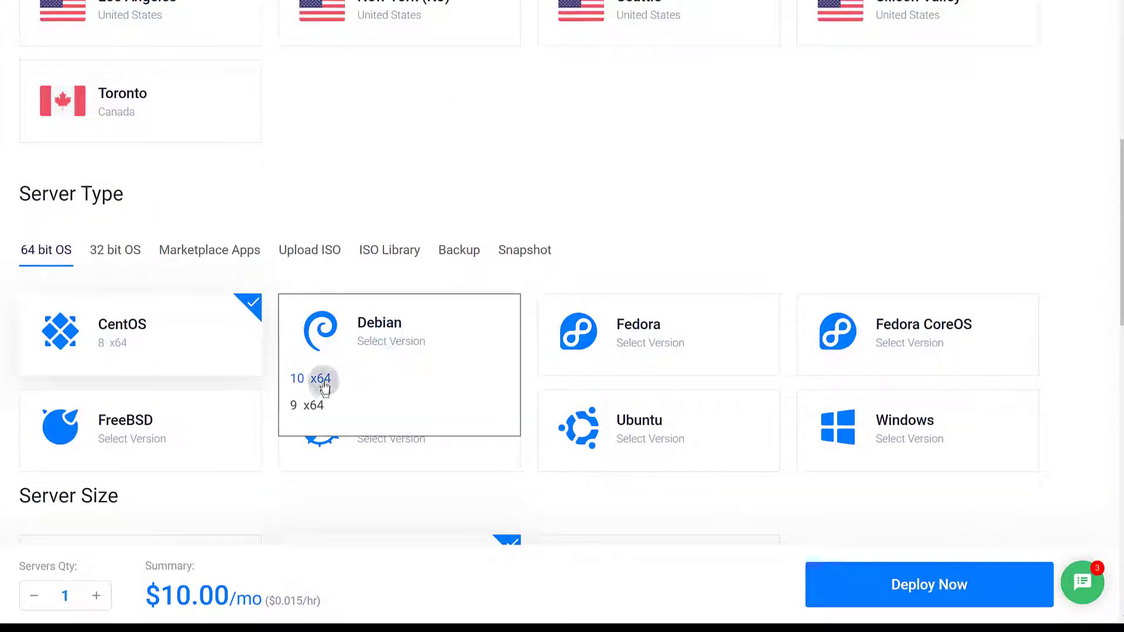
pyautogui.click(310, 378)
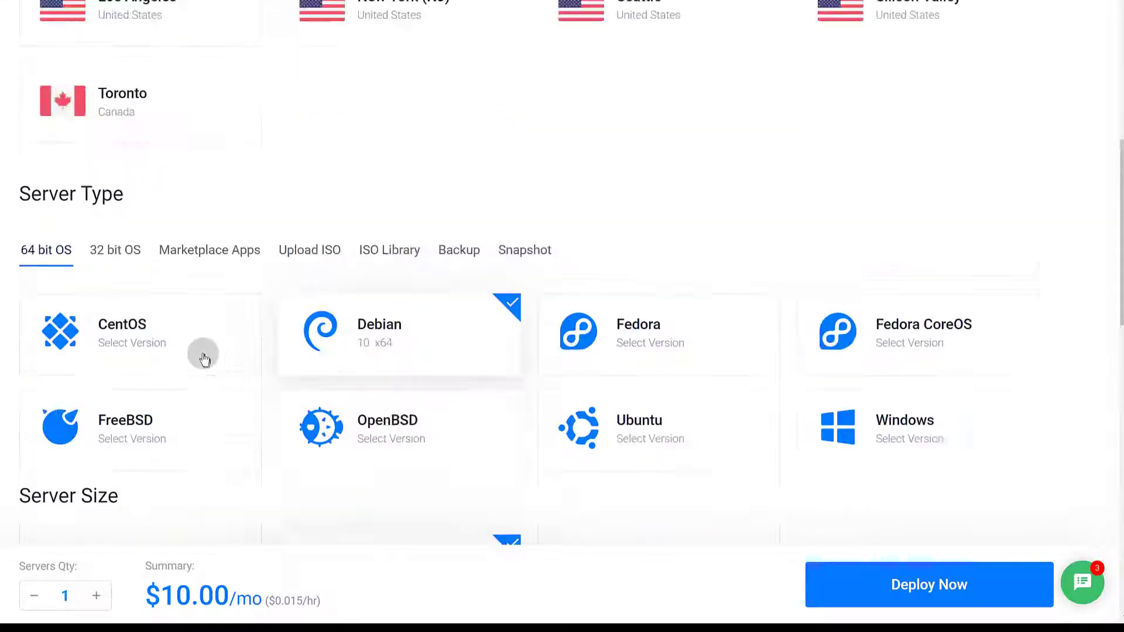
pyautogui.scroll(-3)
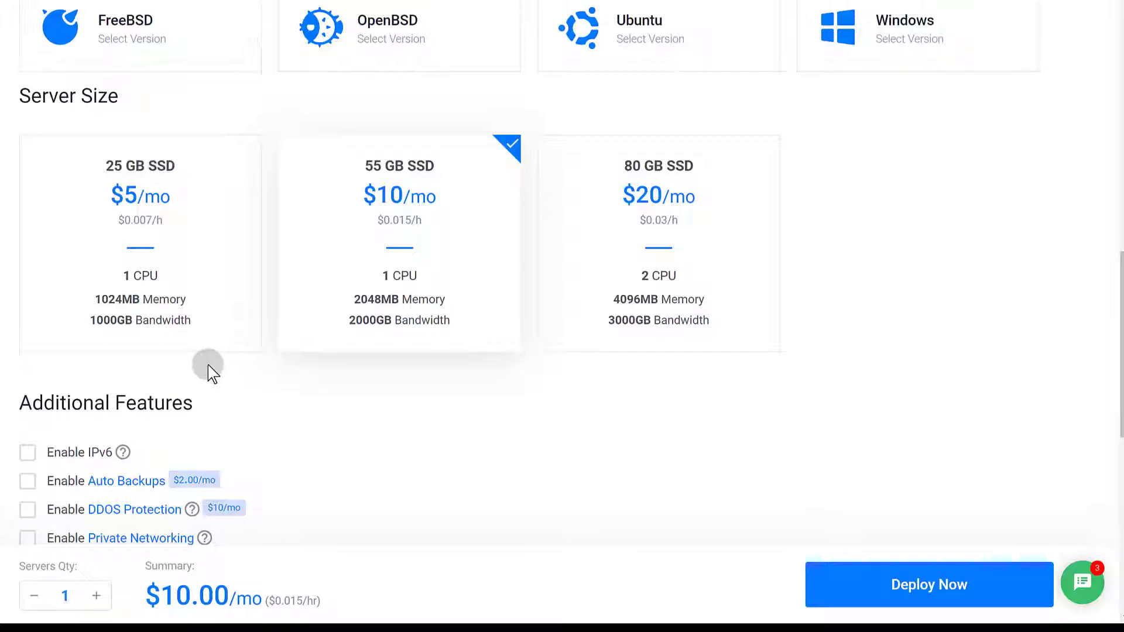
pyautogui.scroll(3)
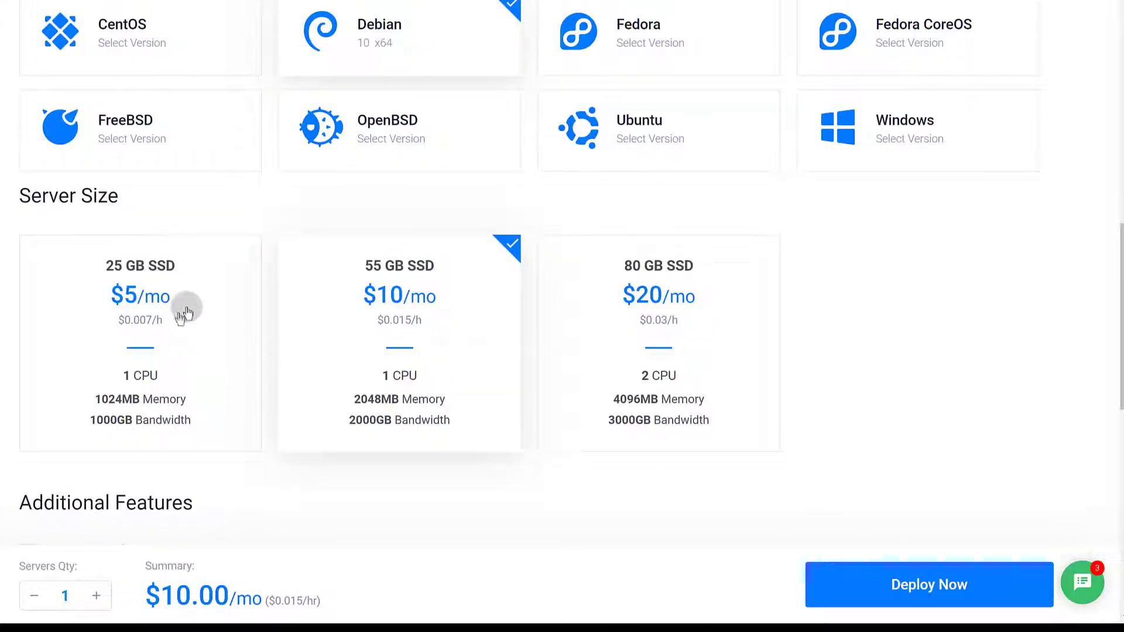
pyautogui.moveTo(345, 439)
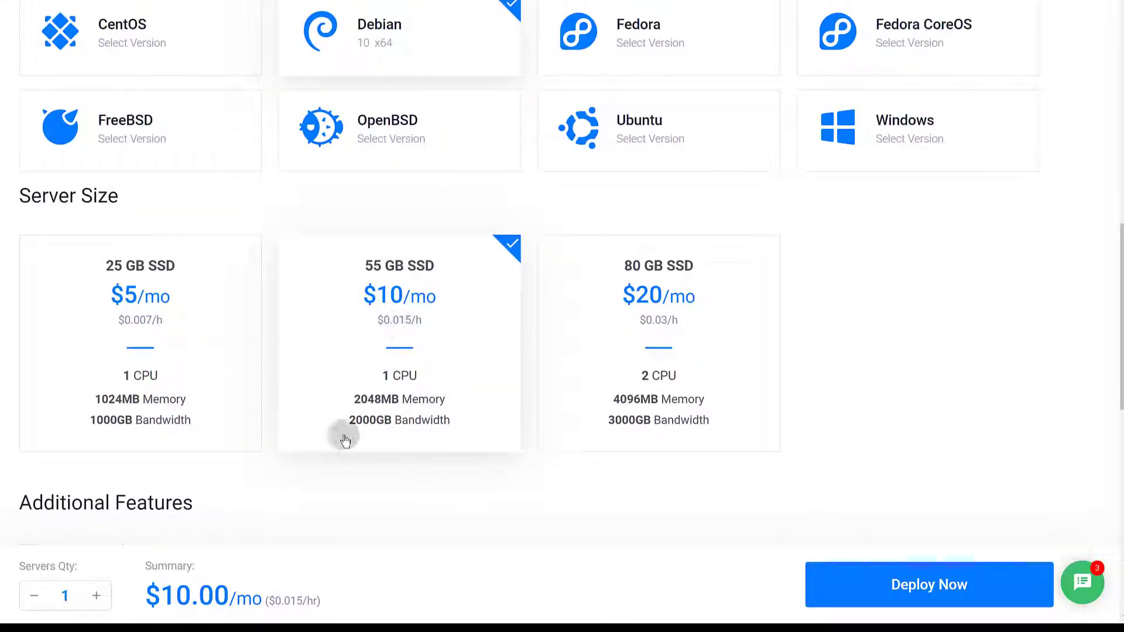
pyautogui.moveTo(421, 394)
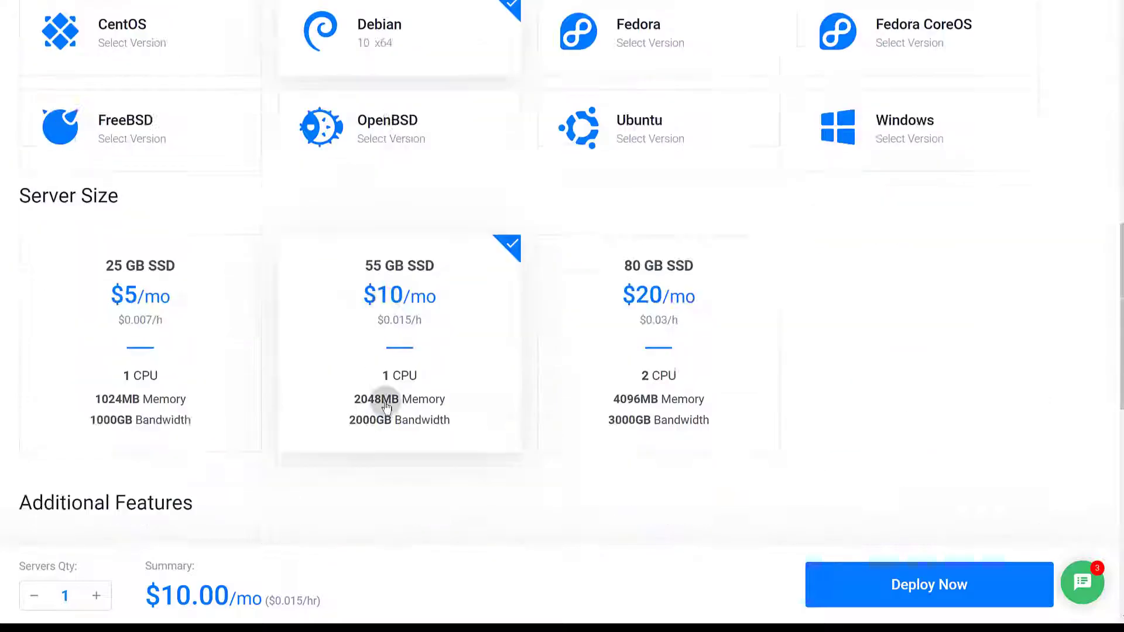
pyautogui.moveTo(315, 335)
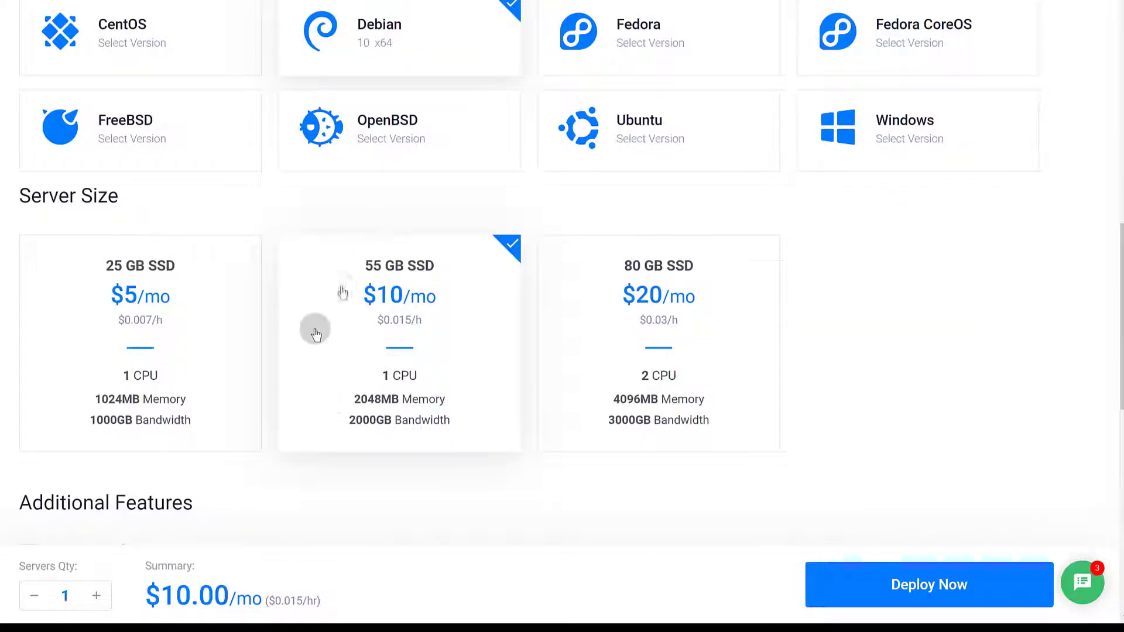
pyautogui.moveTo(430, 399)
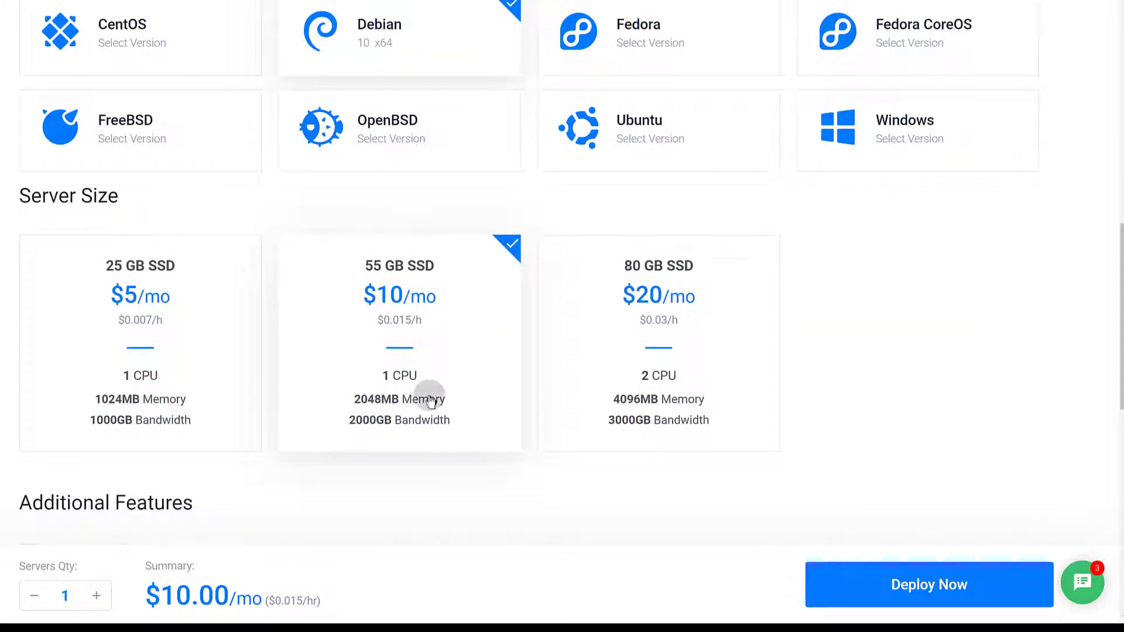
pyautogui.scroll(-3)
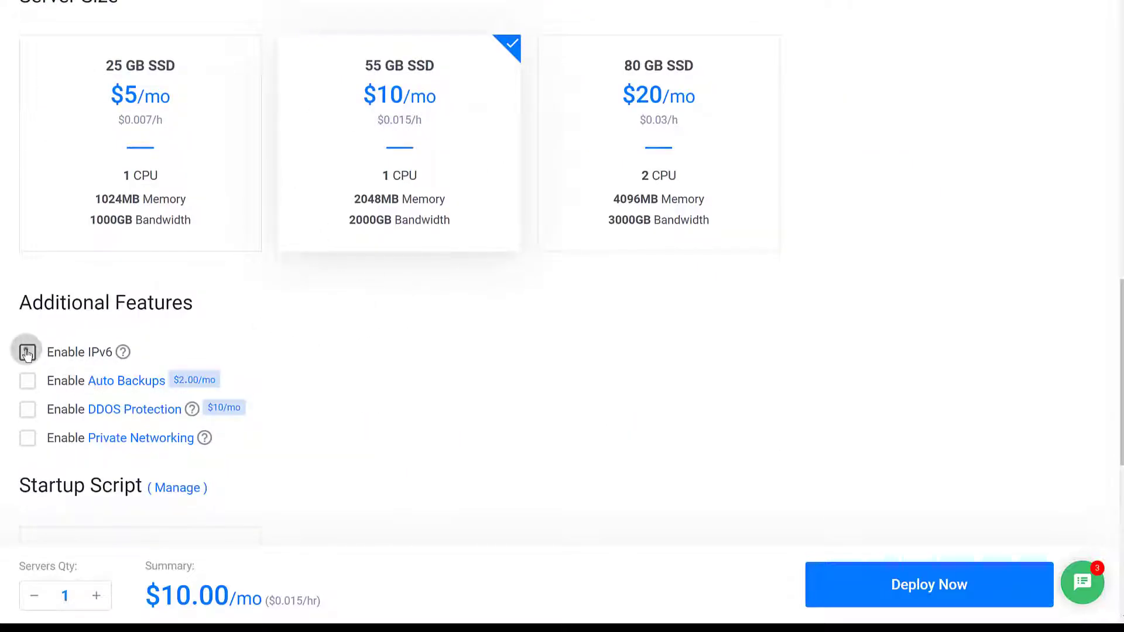
# - Tick Enable IPv6 under Additional Features
pyautogui.click(27, 352)
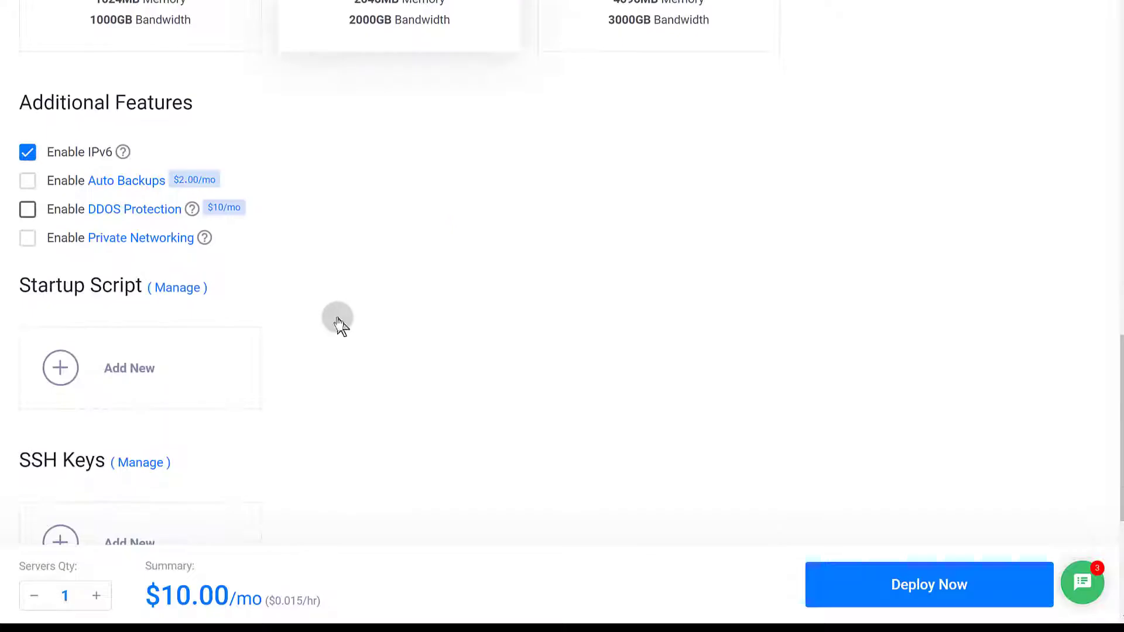
pyautogui.scroll(-3)
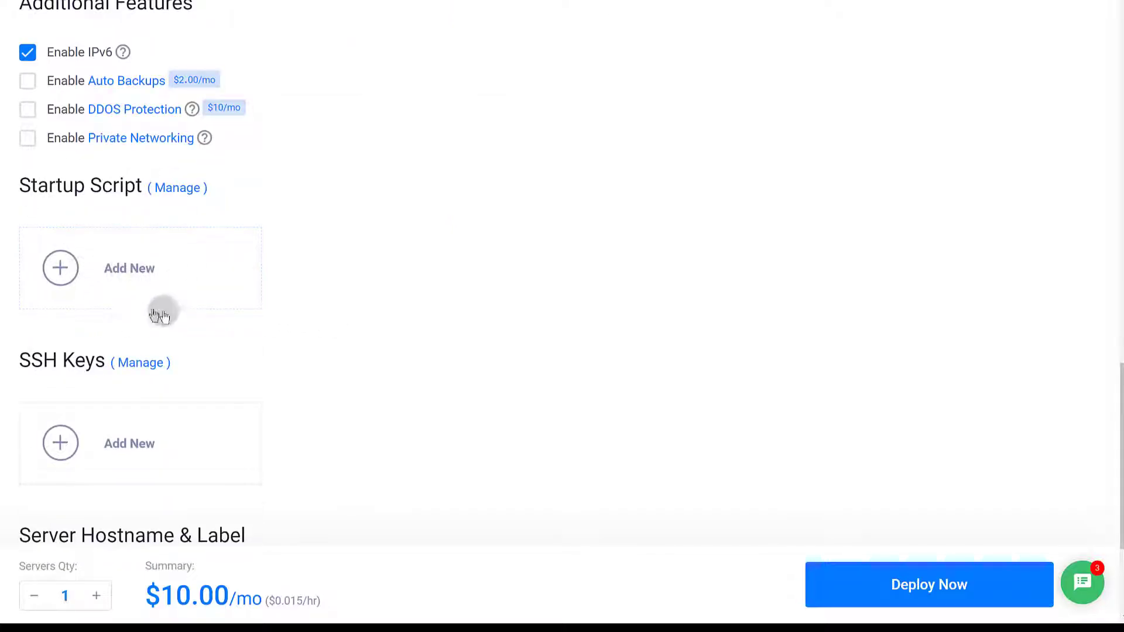
pyautogui.scroll(-3)
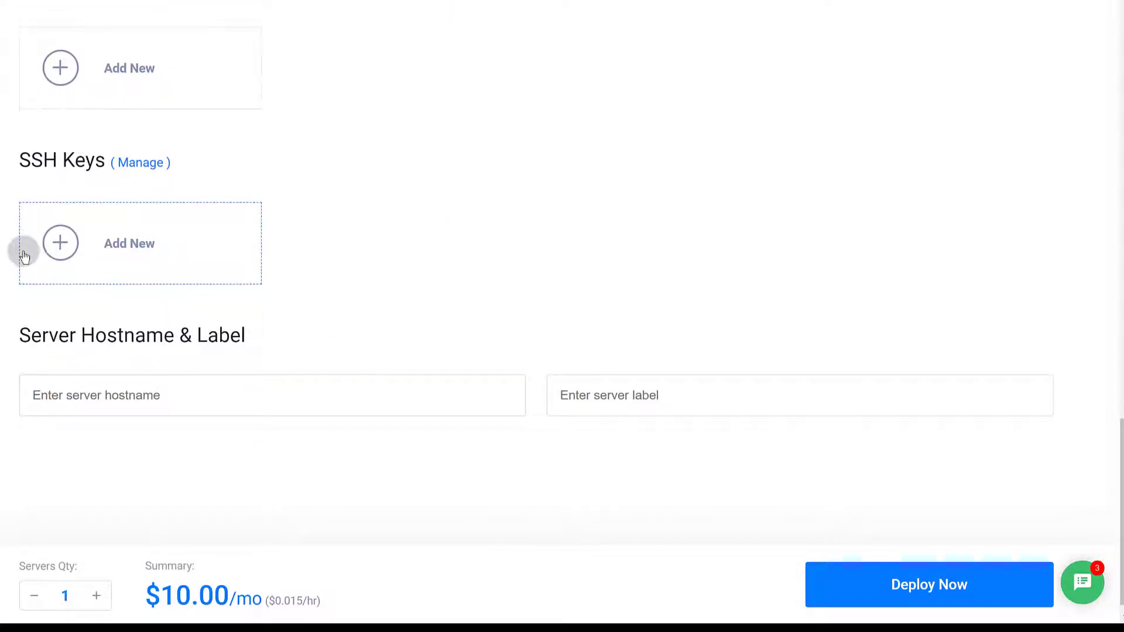
pyautogui.moveTo(327, 290)
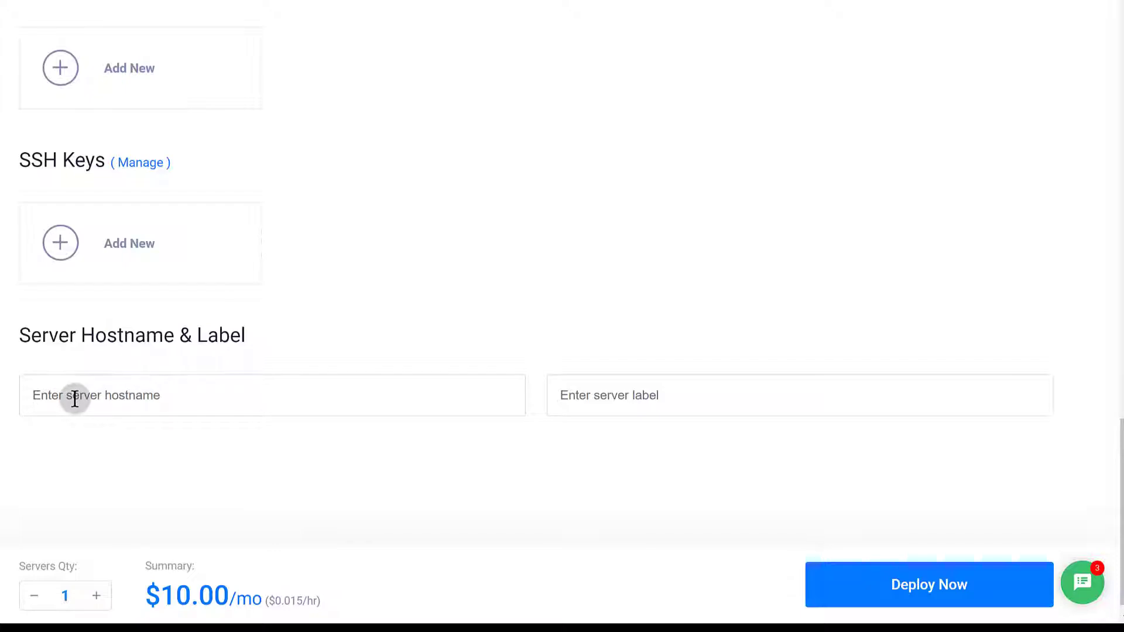
# - Paste and edit the hostname to panel1.javascriptbear.com, with the label matching
pyautogui.rightClick(73, 394)
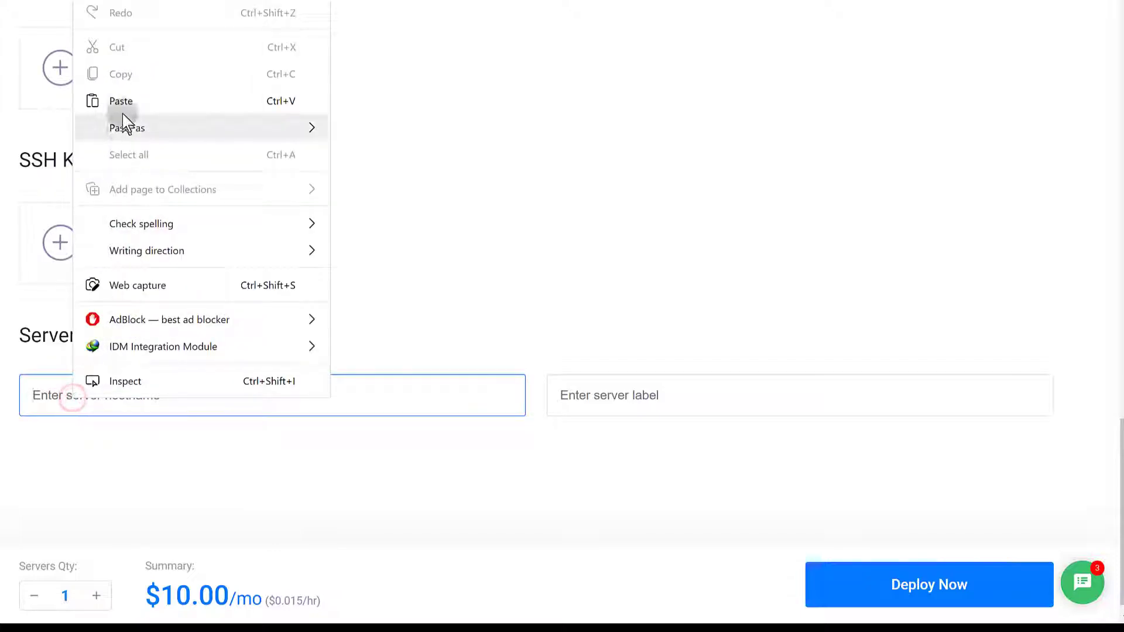
pyautogui.click(121, 101)
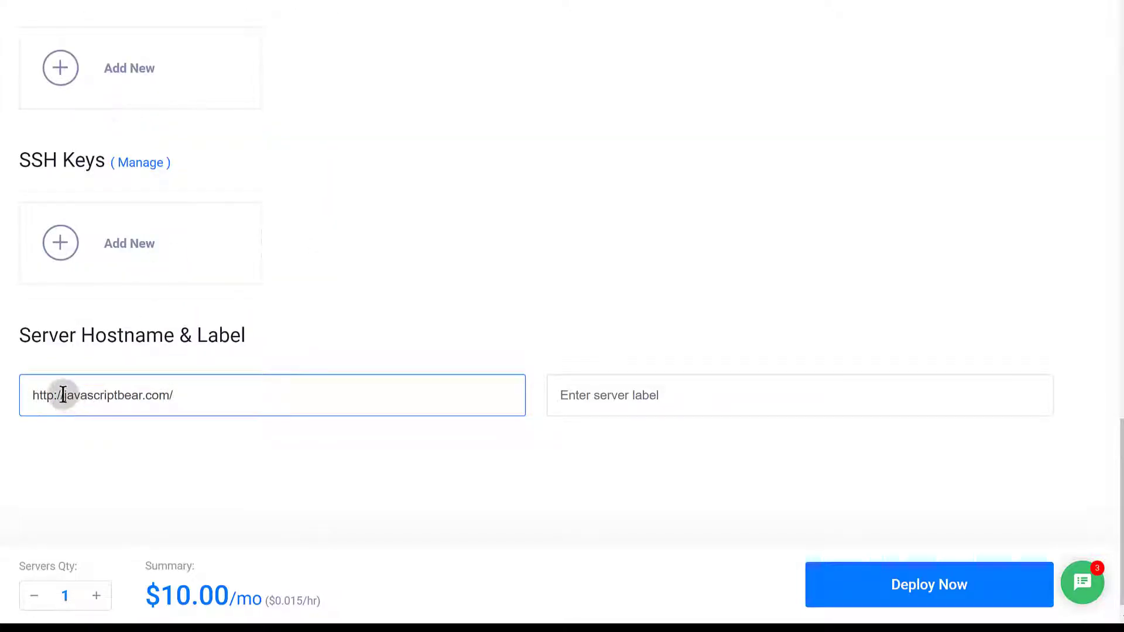
pyautogui.write('javascriptbear.com/')
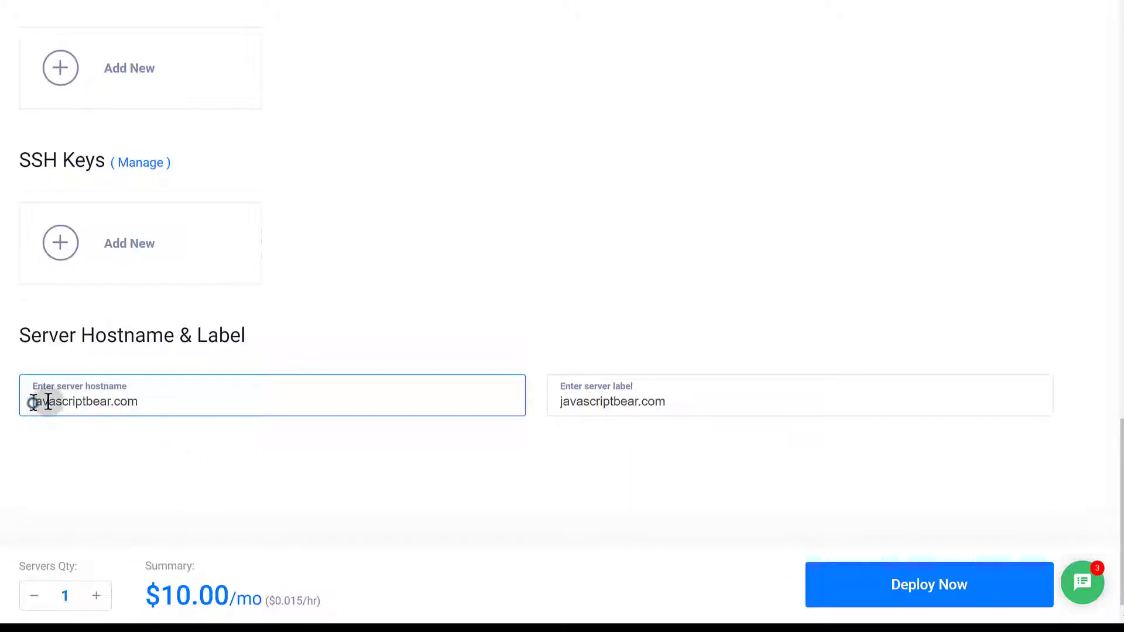
pyautogui.write('panel1.')
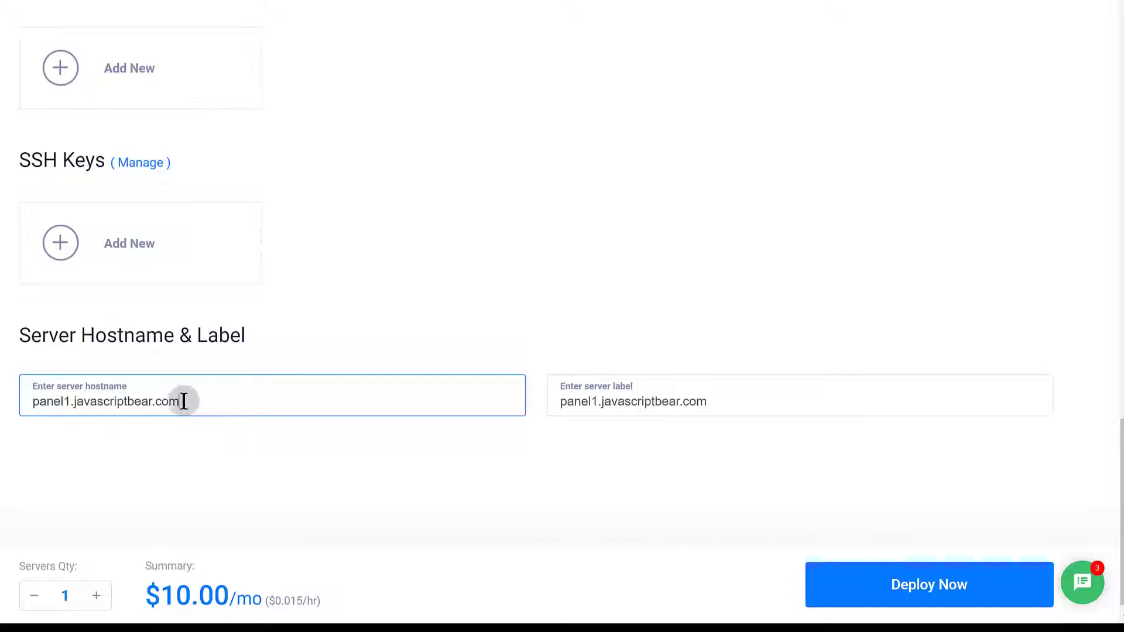
pyautogui.tripleClick(104, 400)
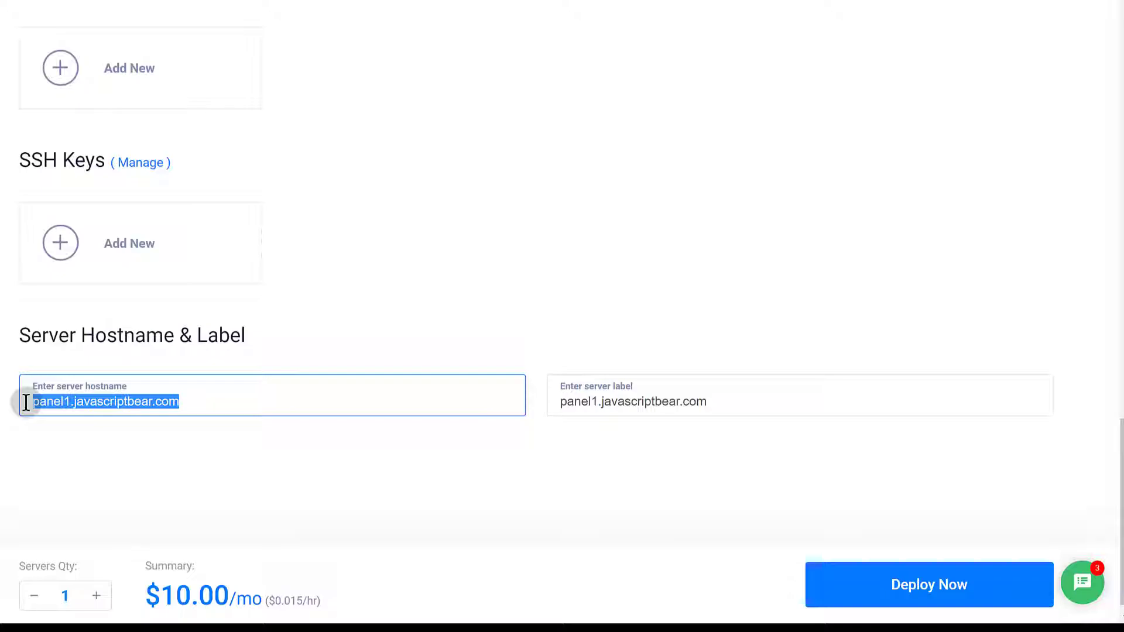
pyautogui.click(36, 401)
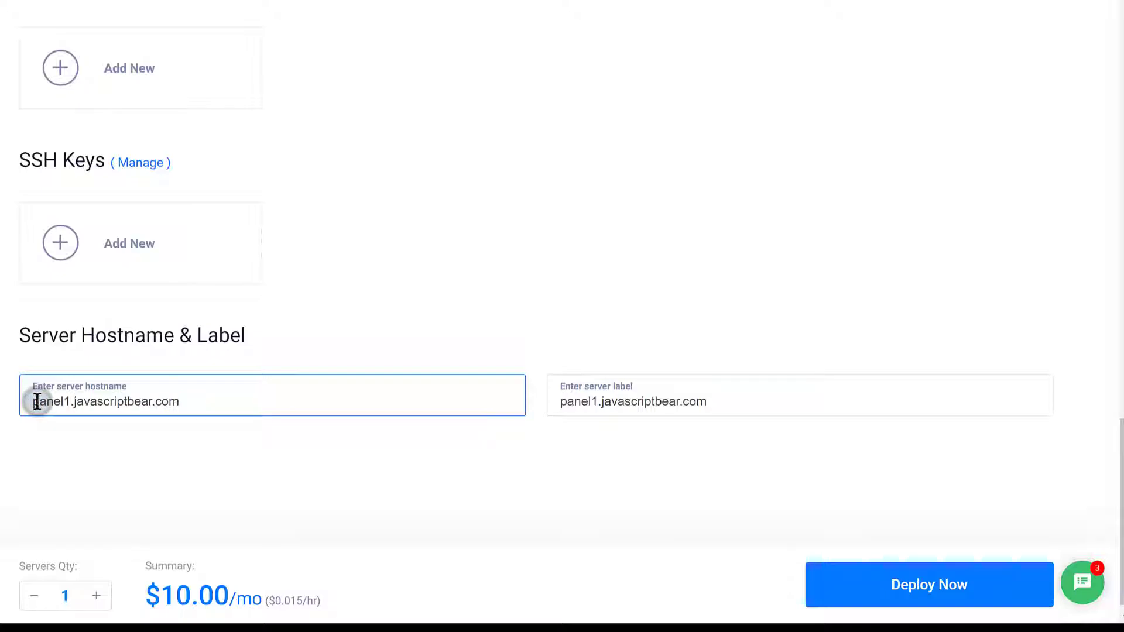
pyautogui.tripleClick(106, 401)
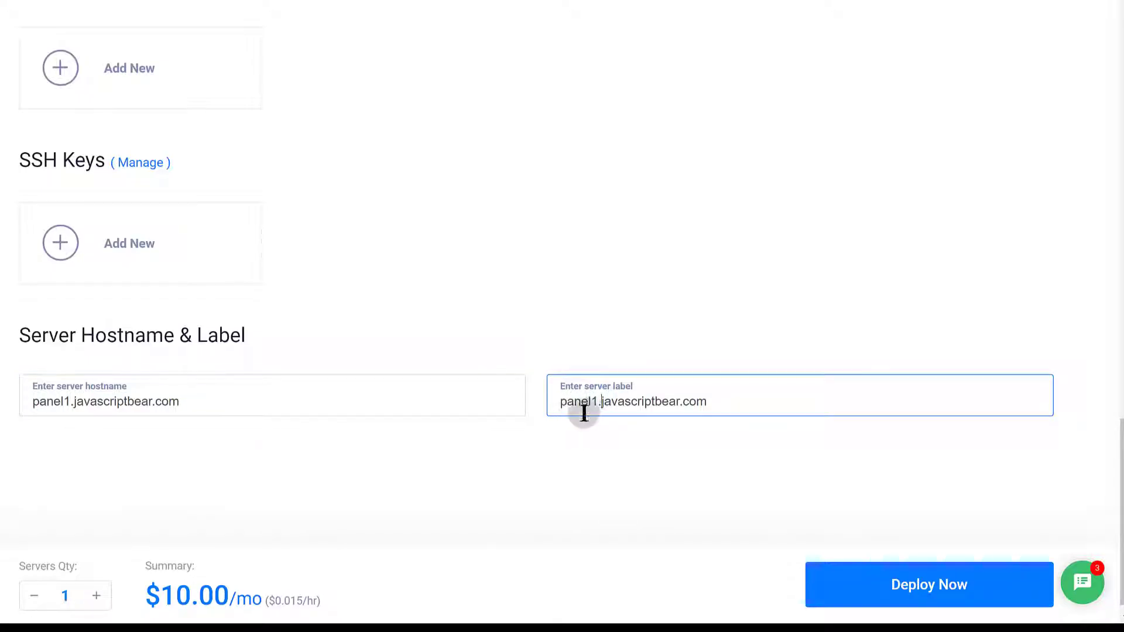
pyautogui.moveTo(229, 513)
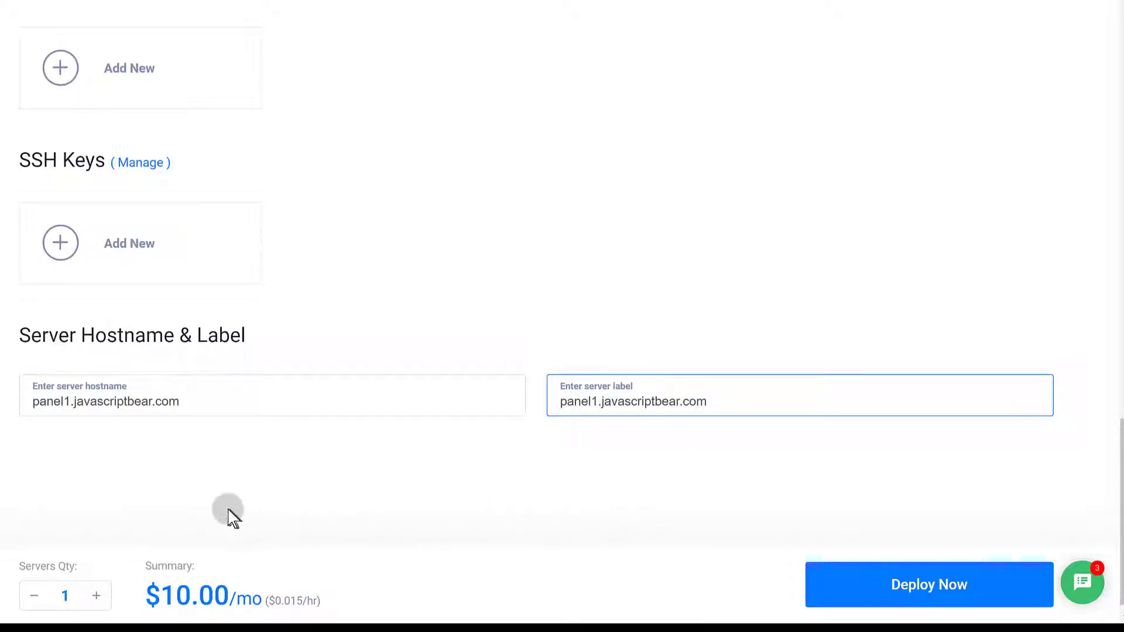
# - Review the configuration and deploy the server with Deploy Now
pyautogui.scroll(3)
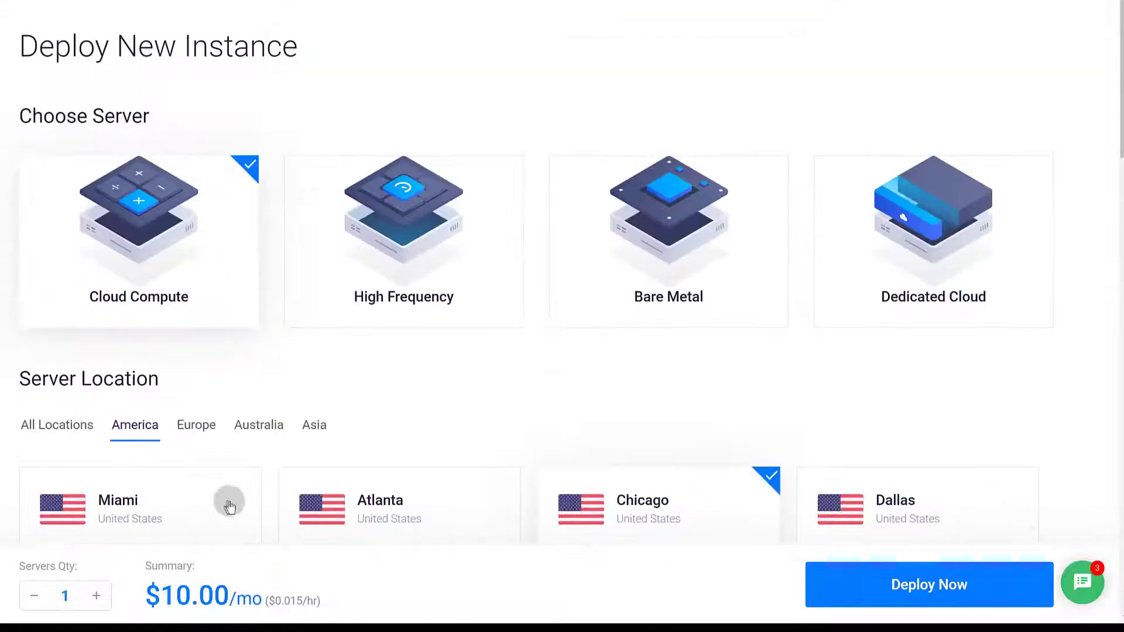
pyautogui.scroll(-3)
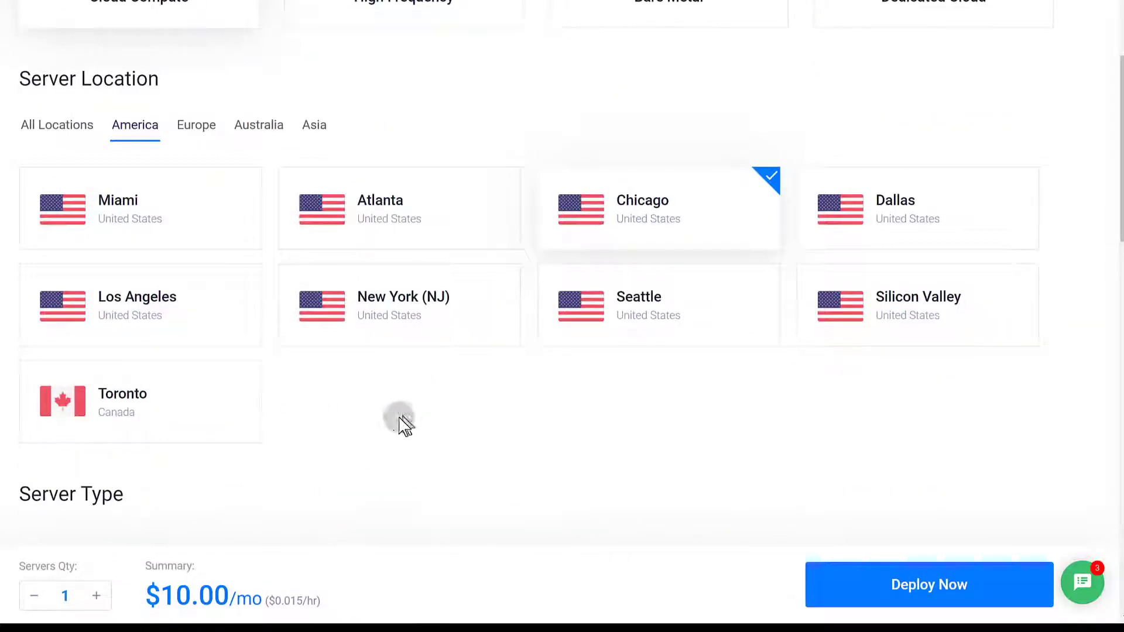
pyautogui.scroll(-3)
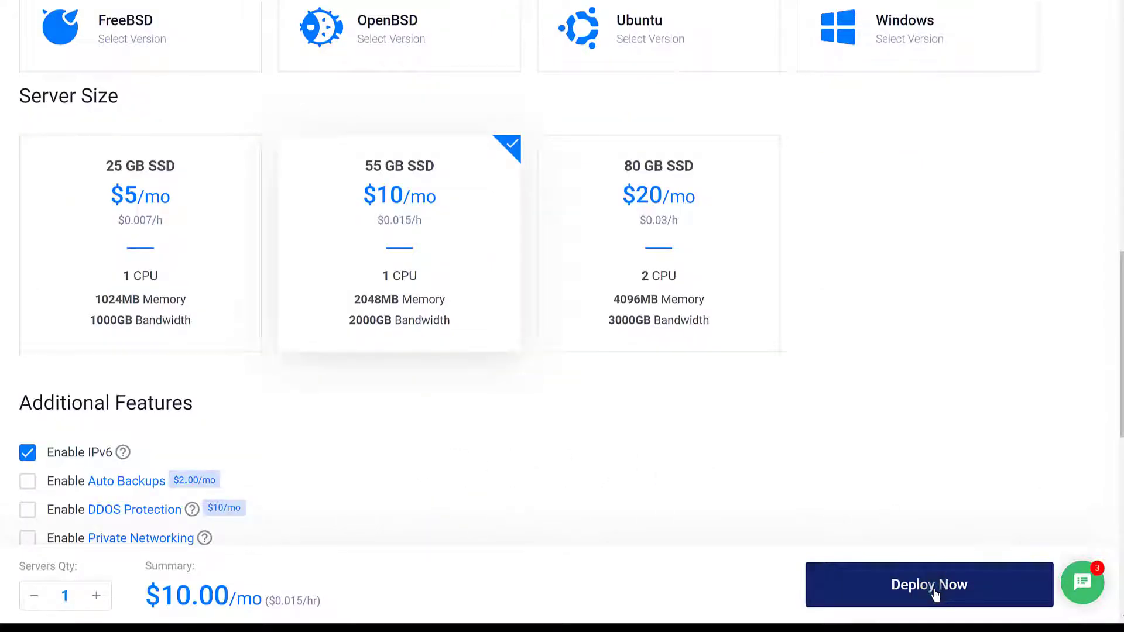
pyautogui.click(928, 584)
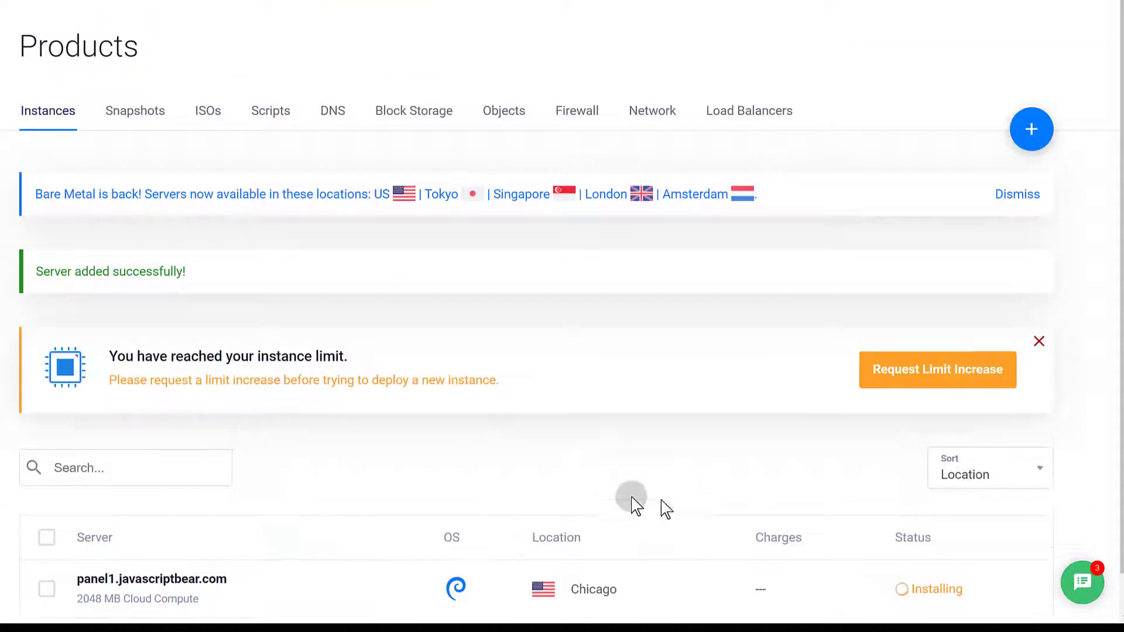
pyautogui.scroll(-3)
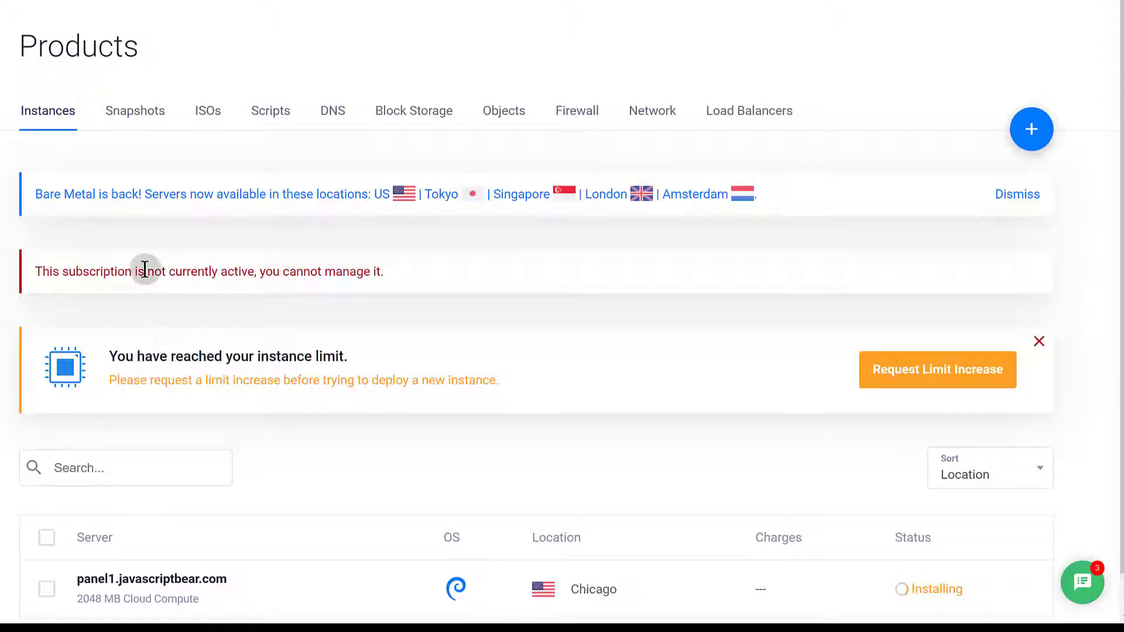
pyautogui.moveTo(527, 508)
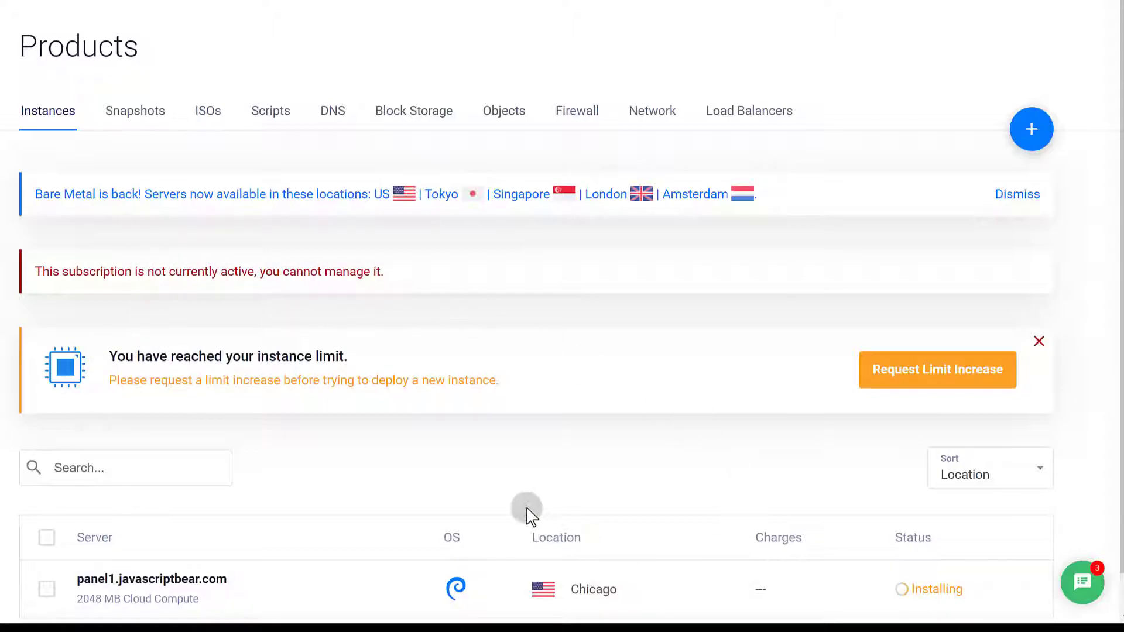
pyautogui.scroll(-3)
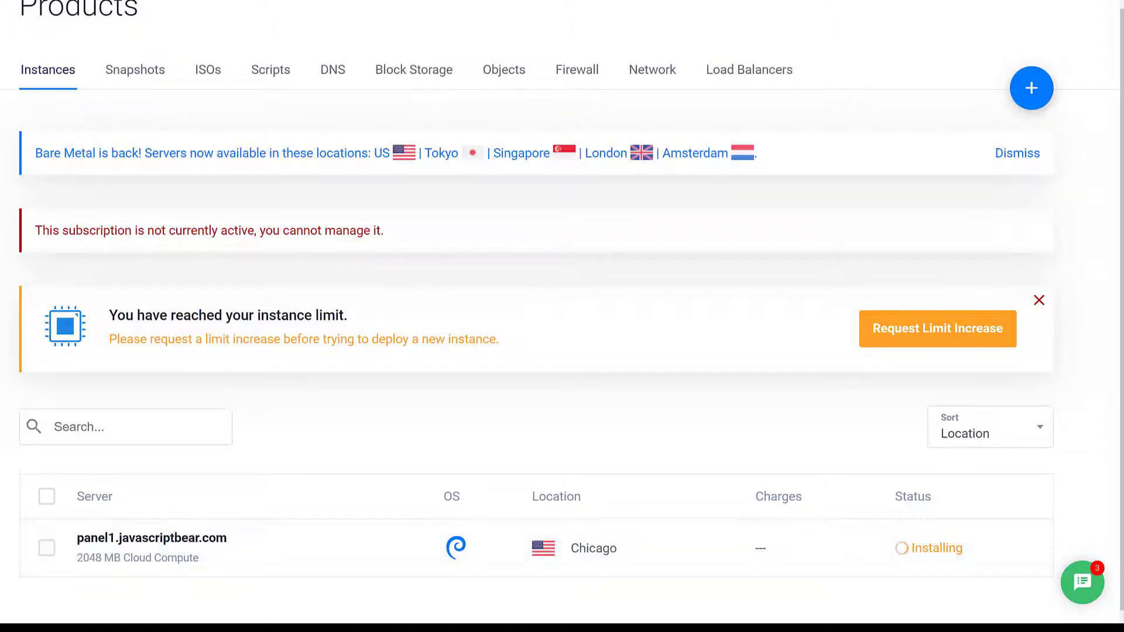
# - Open the panel1.javascriptbear.com overview and reveal its root password
pyautogui.click(151, 539)
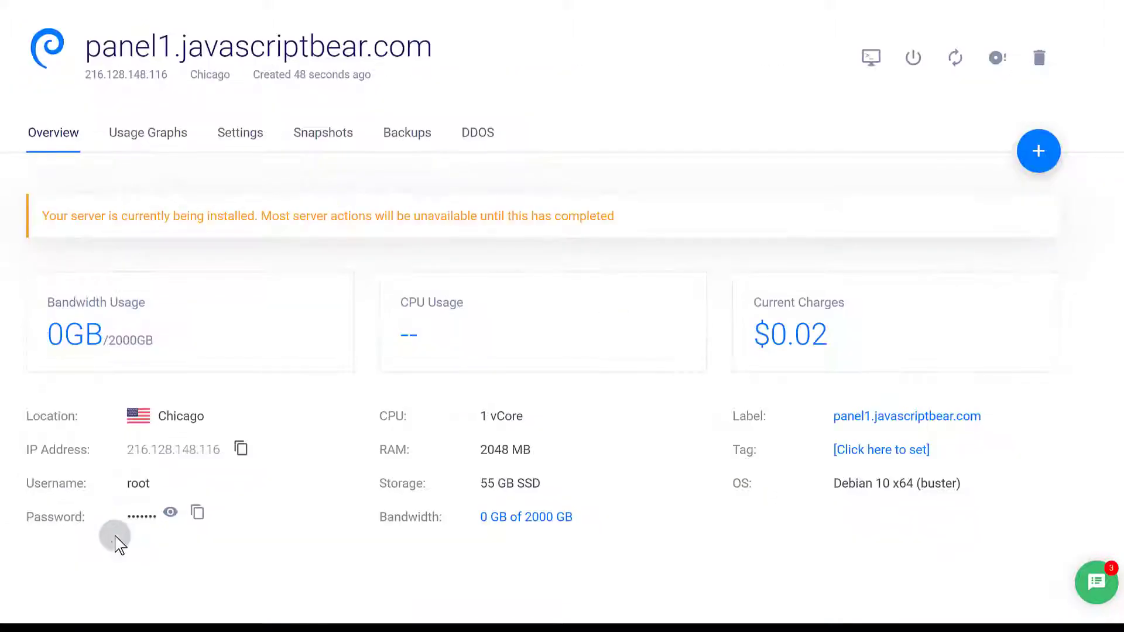
pyautogui.moveTo(291, 397)
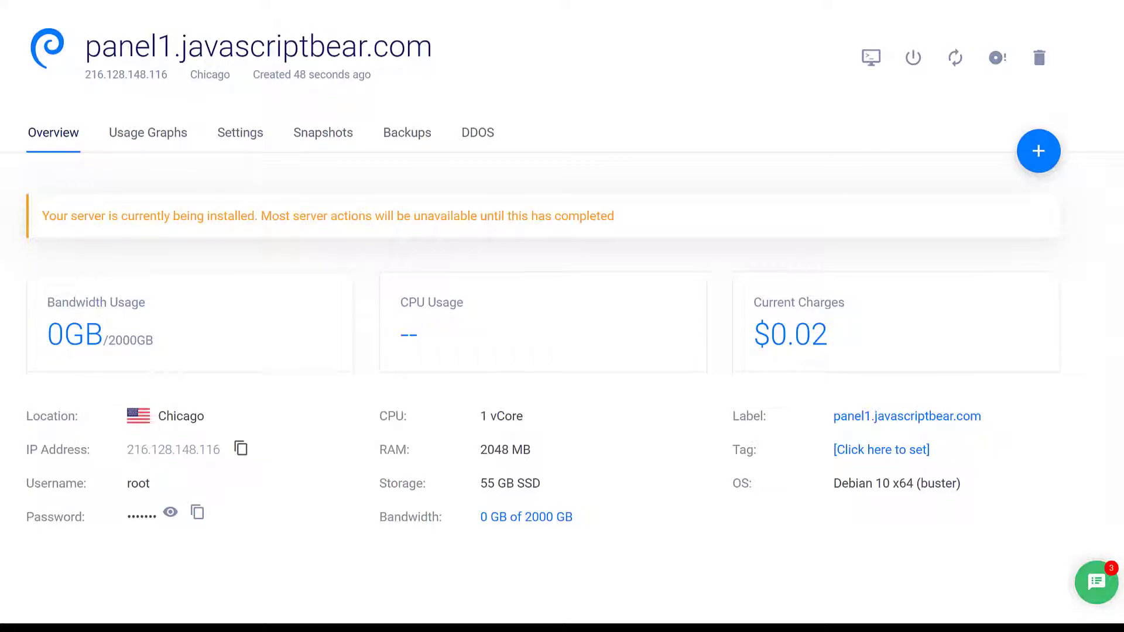
pyautogui.moveTo(172, 421)
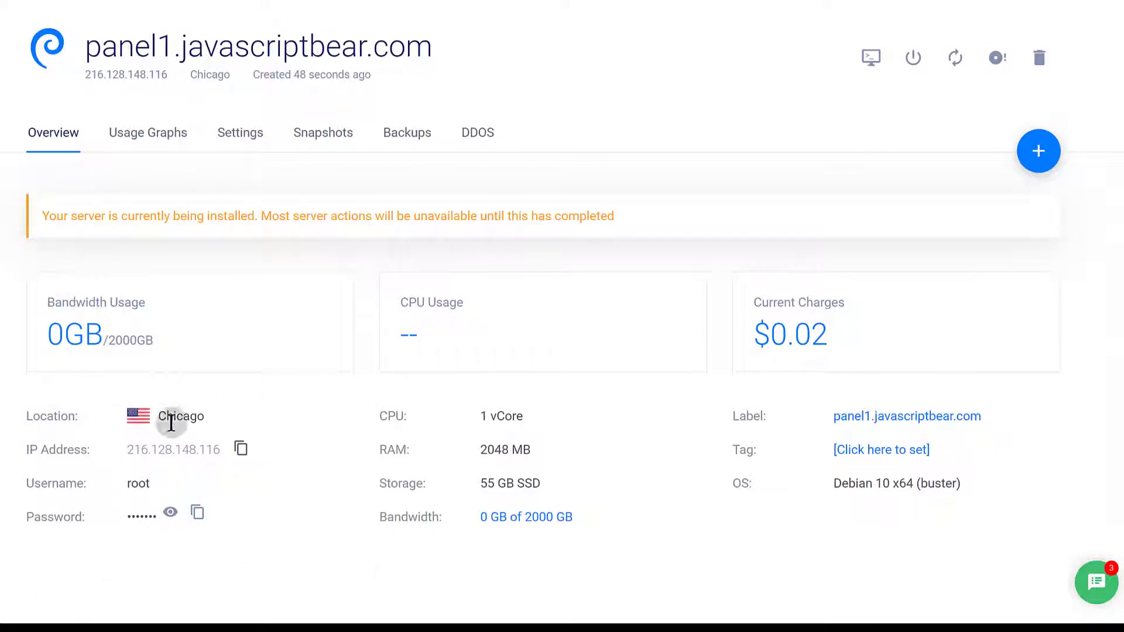
pyautogui.moveTo(106, 460)
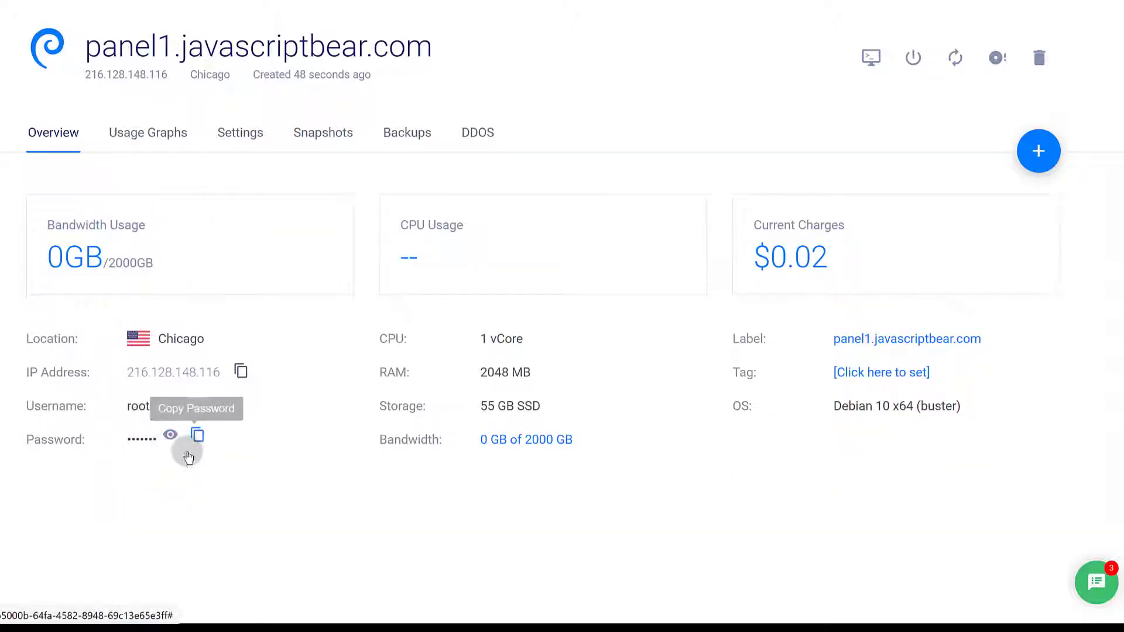
pyautogui.click(171, 435)
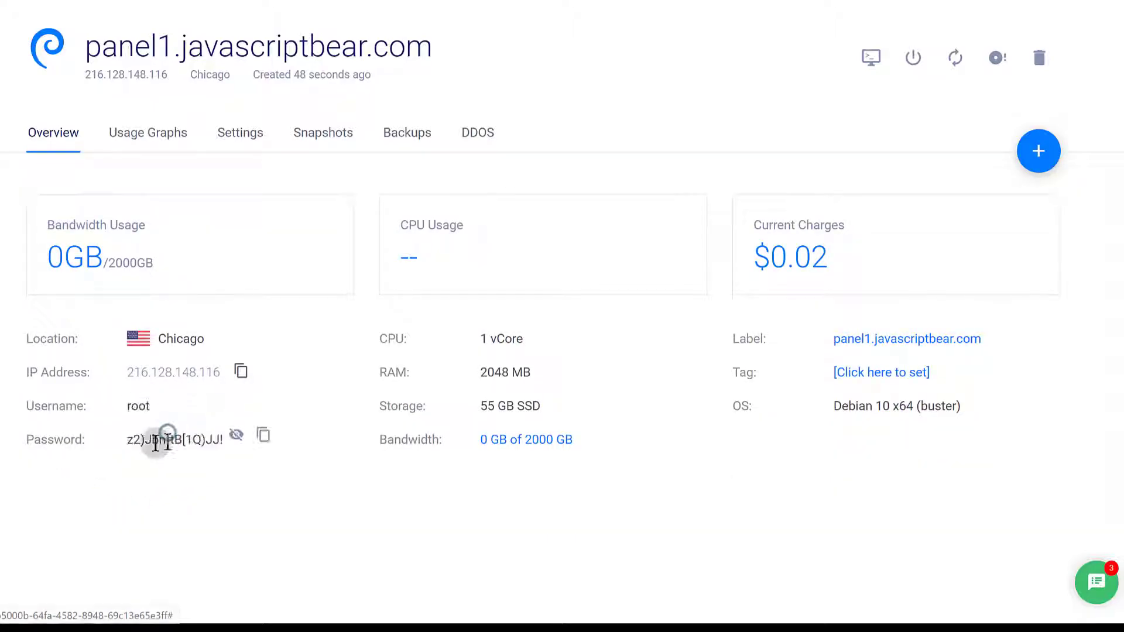
pyautogui.moveTo(263, 435)
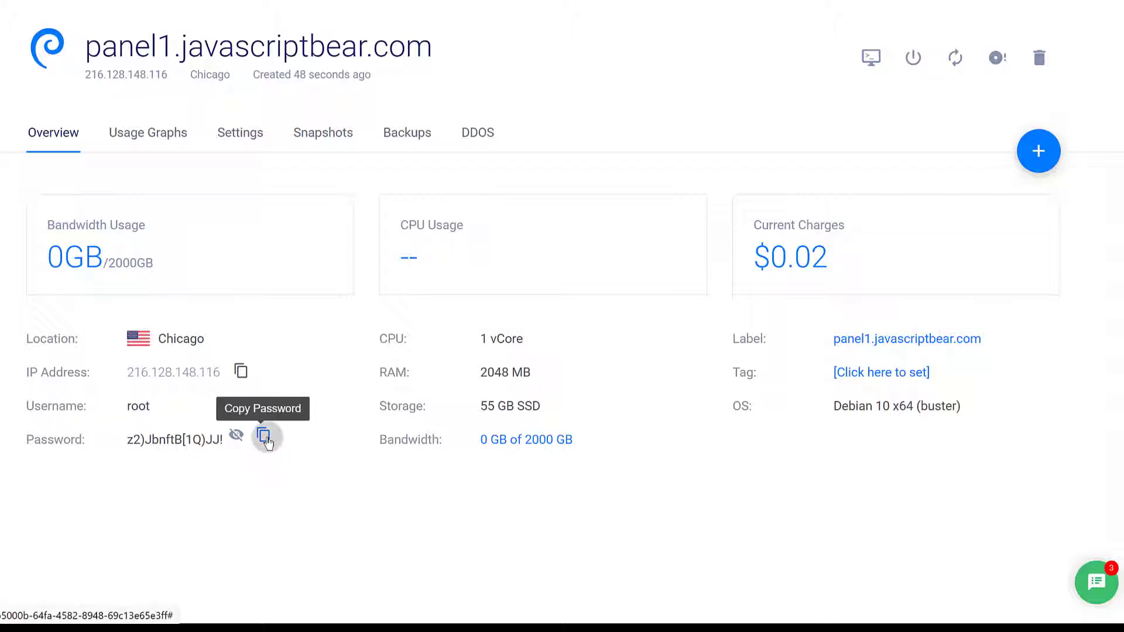
pyautogui.moveTo(128, 410)
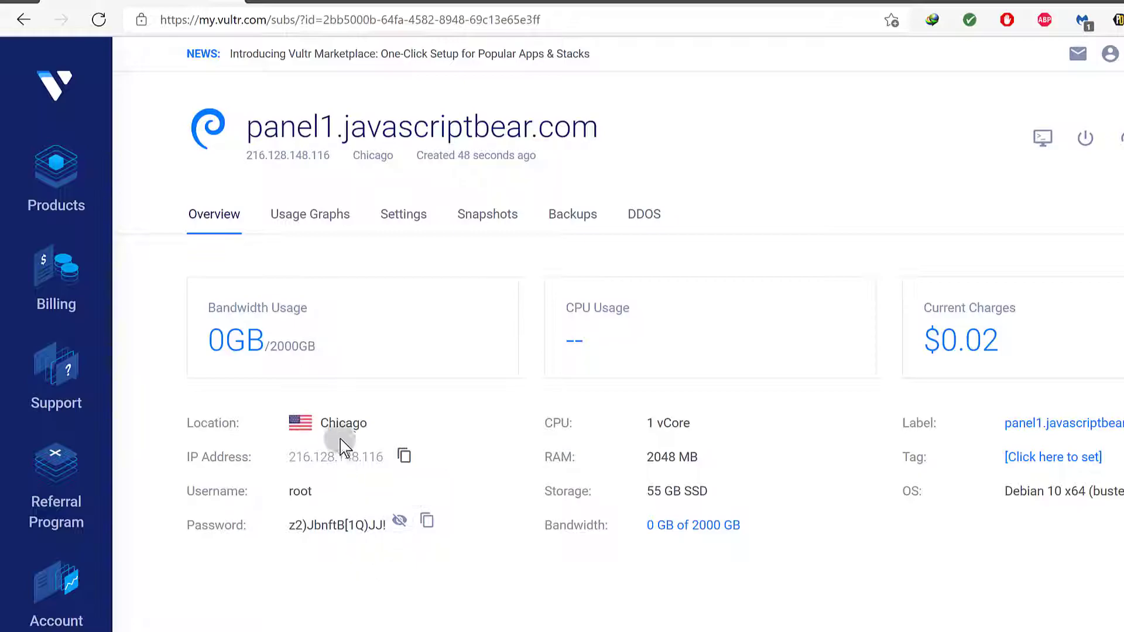
pyautogui.moveTo(309, 581)
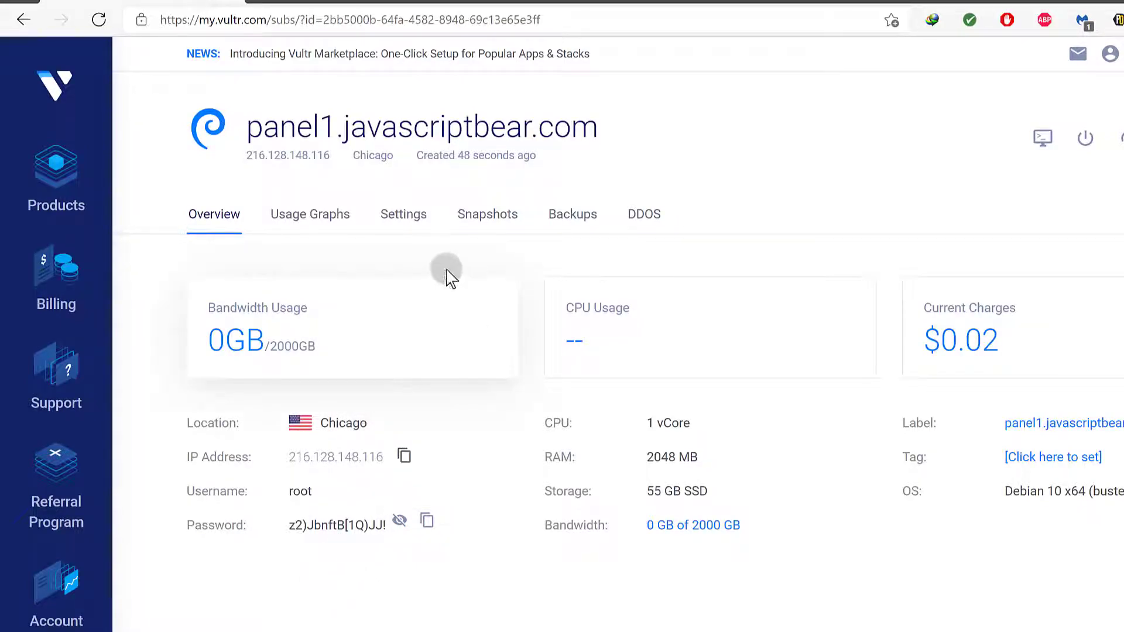
pyautogui.moveTo(380, 260)
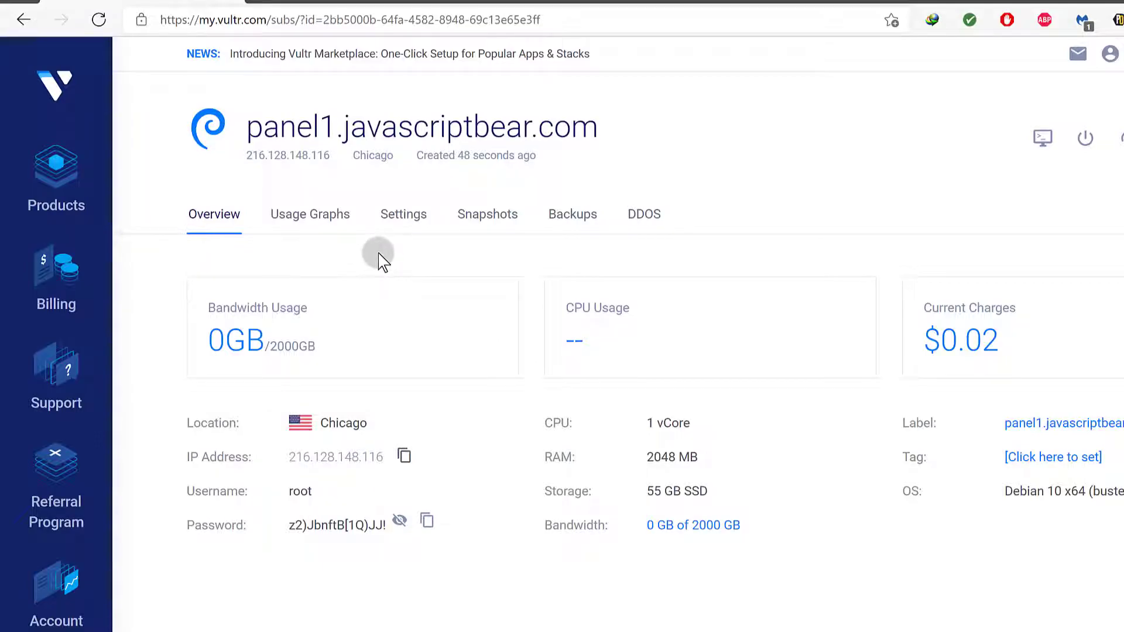
pyautogui.moveTo(384, 257)
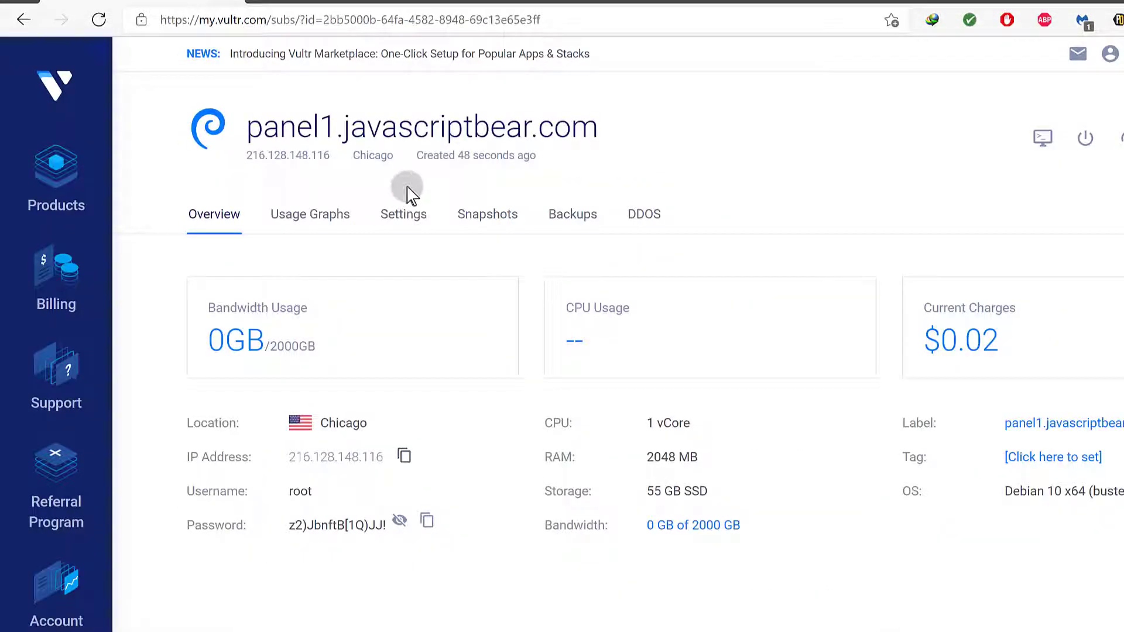
pyautogui.moveTo(405, 85)
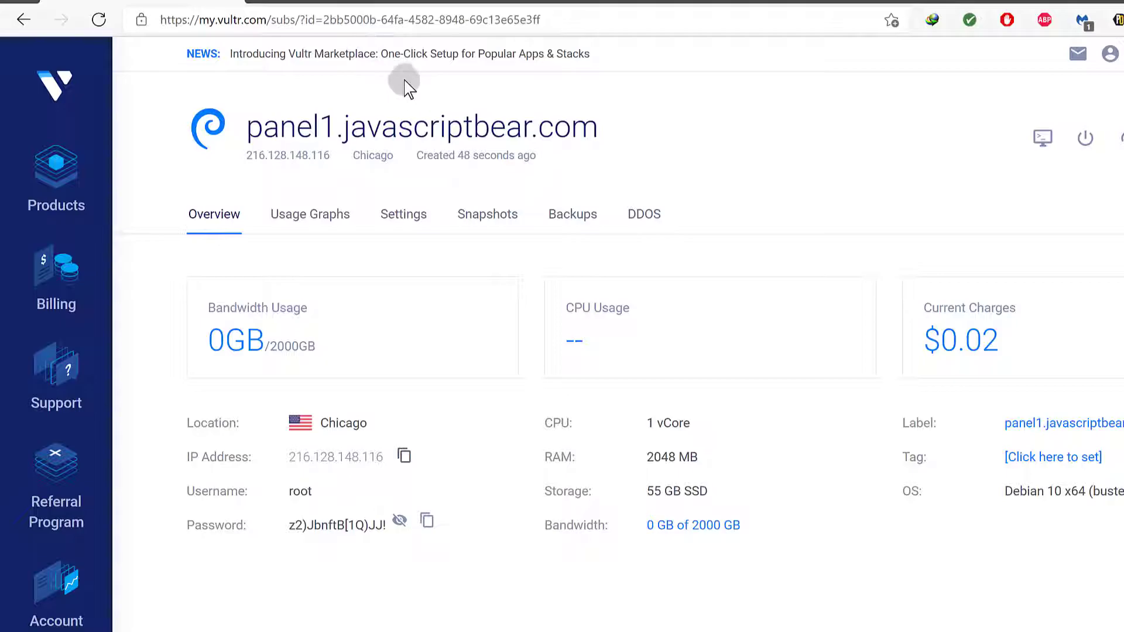
pyautogui.moveTo(670, 17)
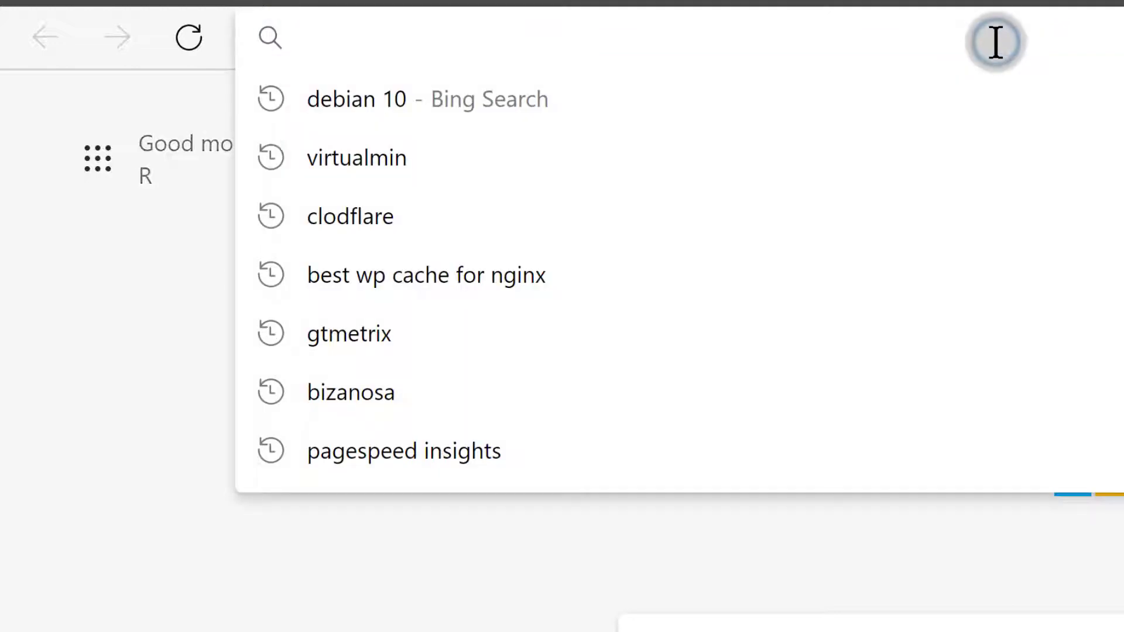
# - Search 'git' in the address bar to reach git-scm.com
pyautogui.write('git-scm.com/downloads')
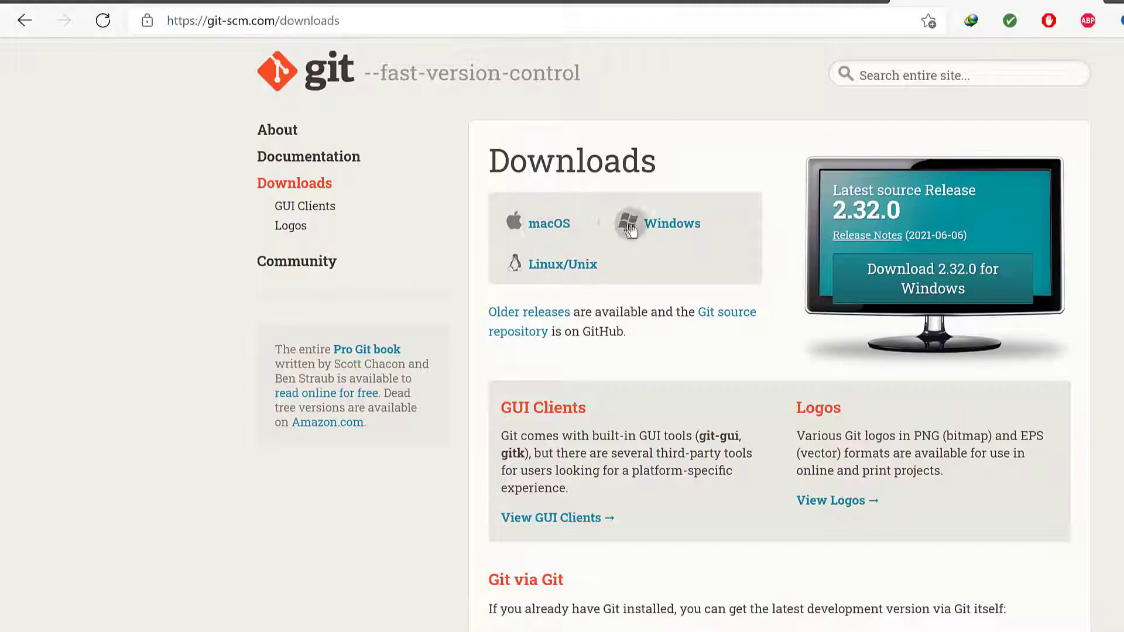
pyautogui.moveTo(658, 232)
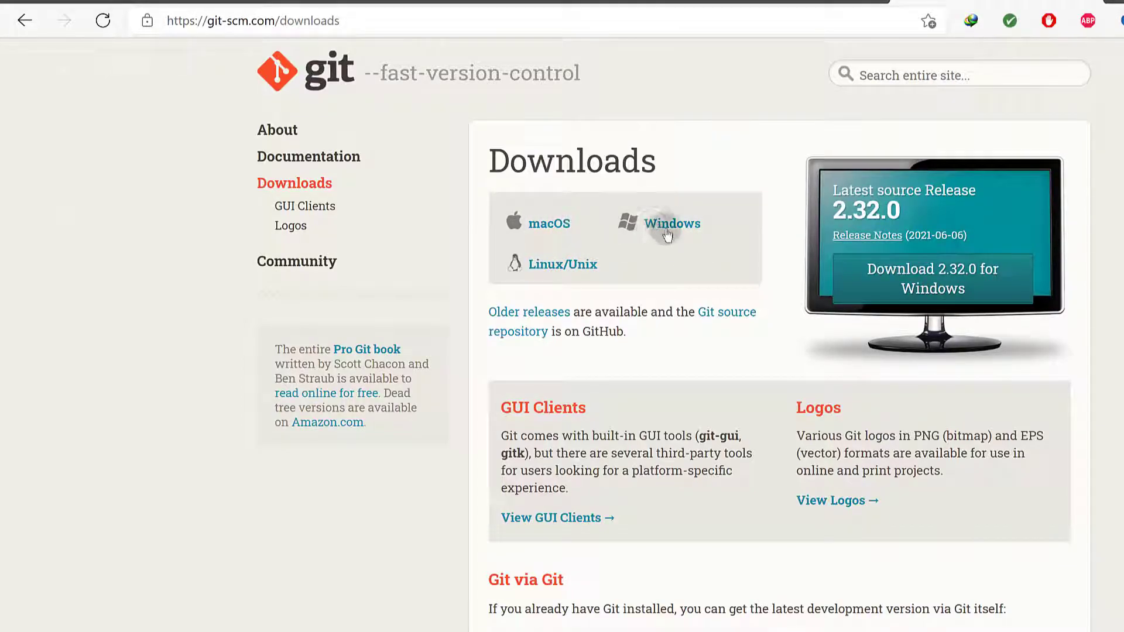
# - Start the Git for Windows 64-bit download, then close the git-scm.com tab
pyautogui.click(672, 222)
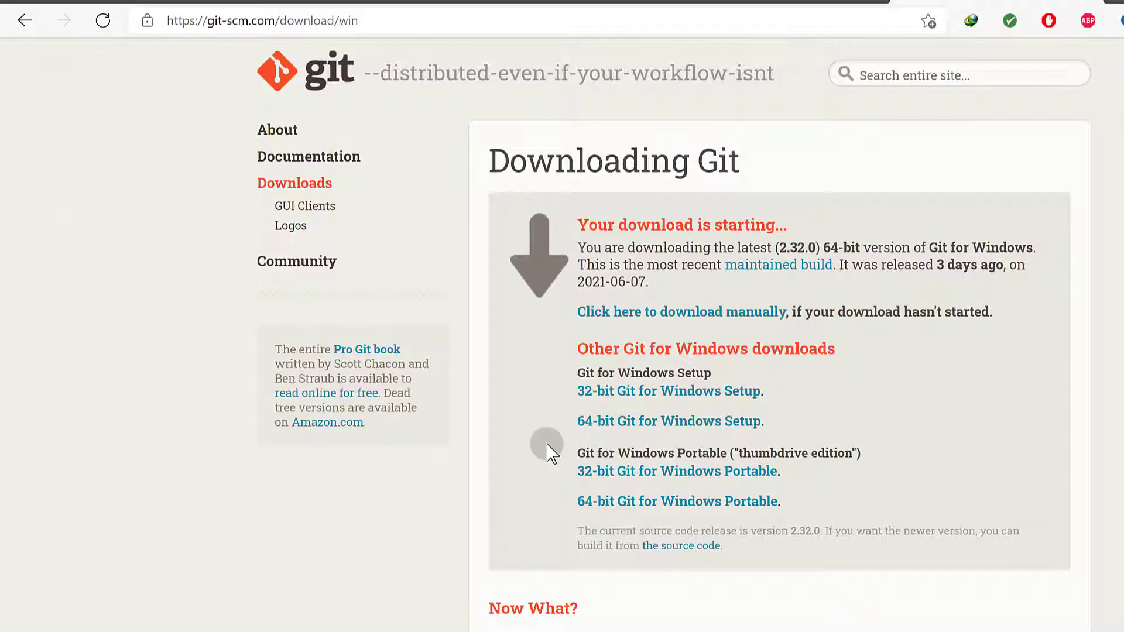
pyautogui.moveTo(512, 452)
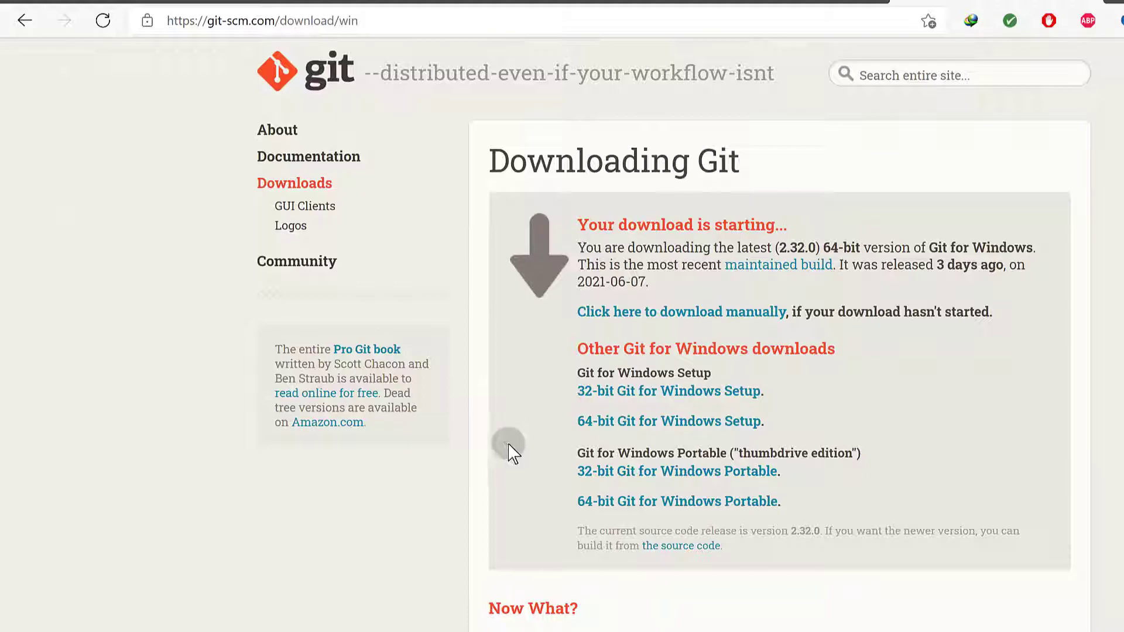
pyautogui.scroll(-3)
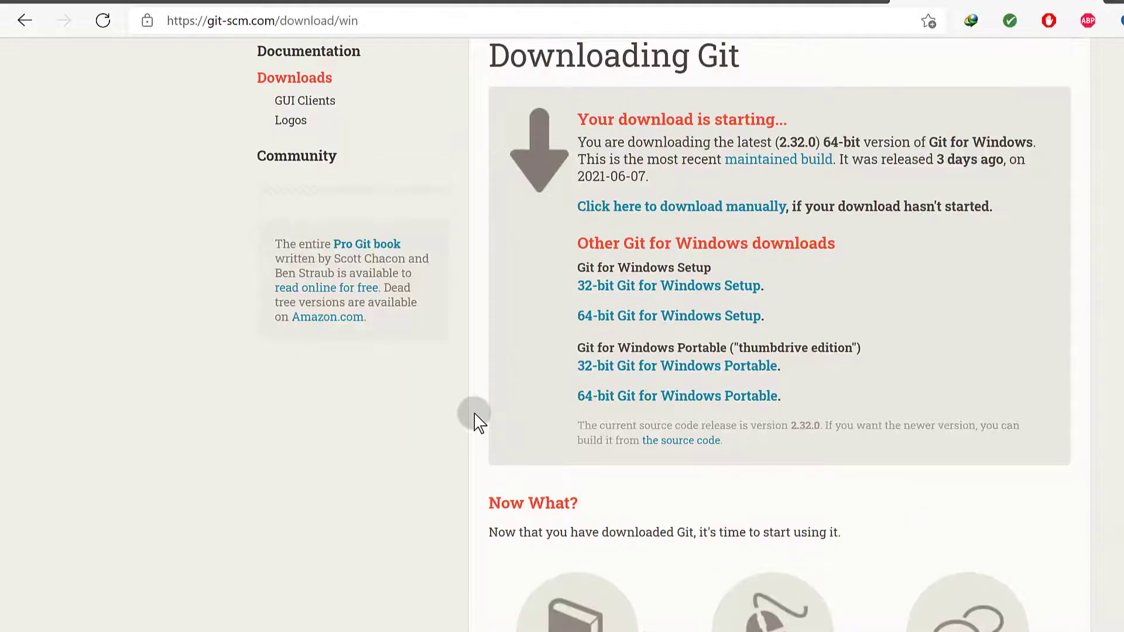
pyautogui.scroll(3)
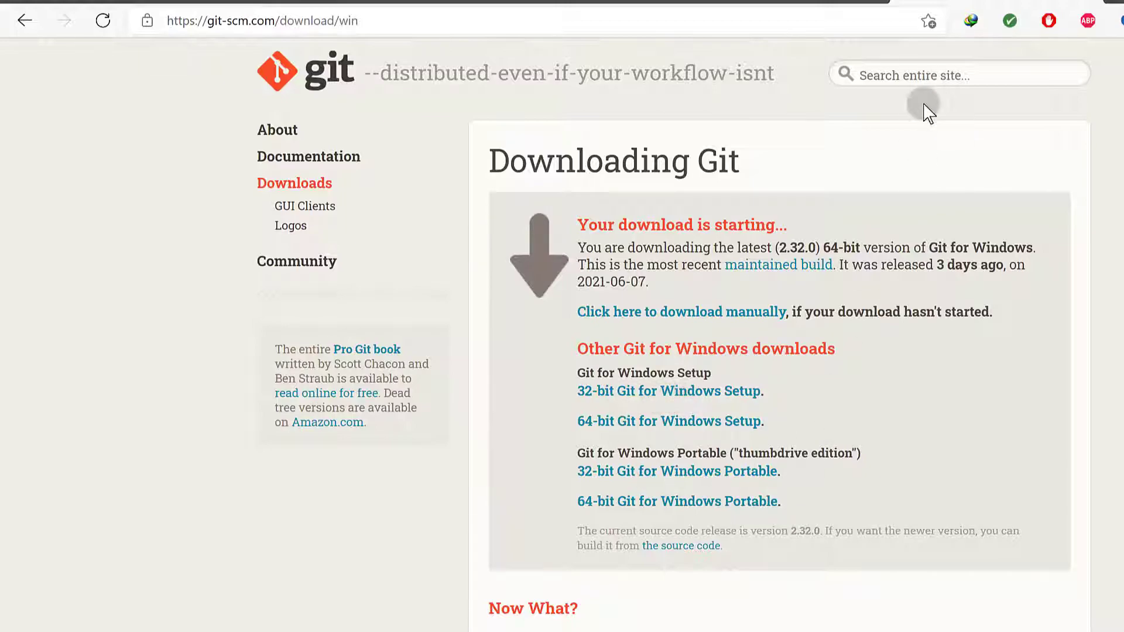
pyautogui.moveTo(1115, 7)
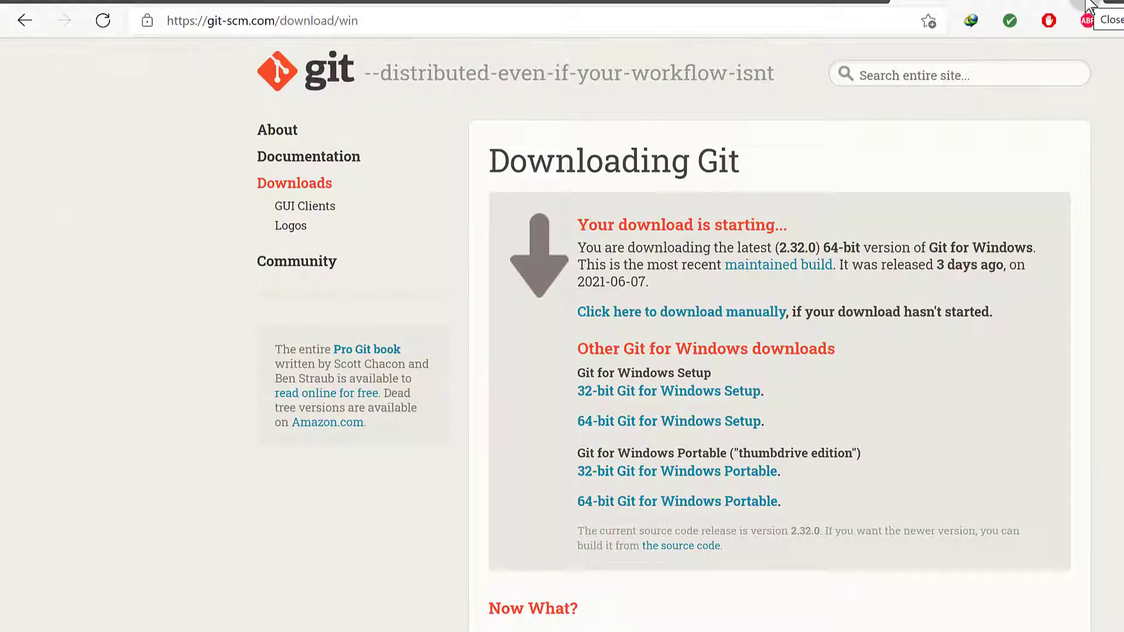
pyautogui.click(24, 20)
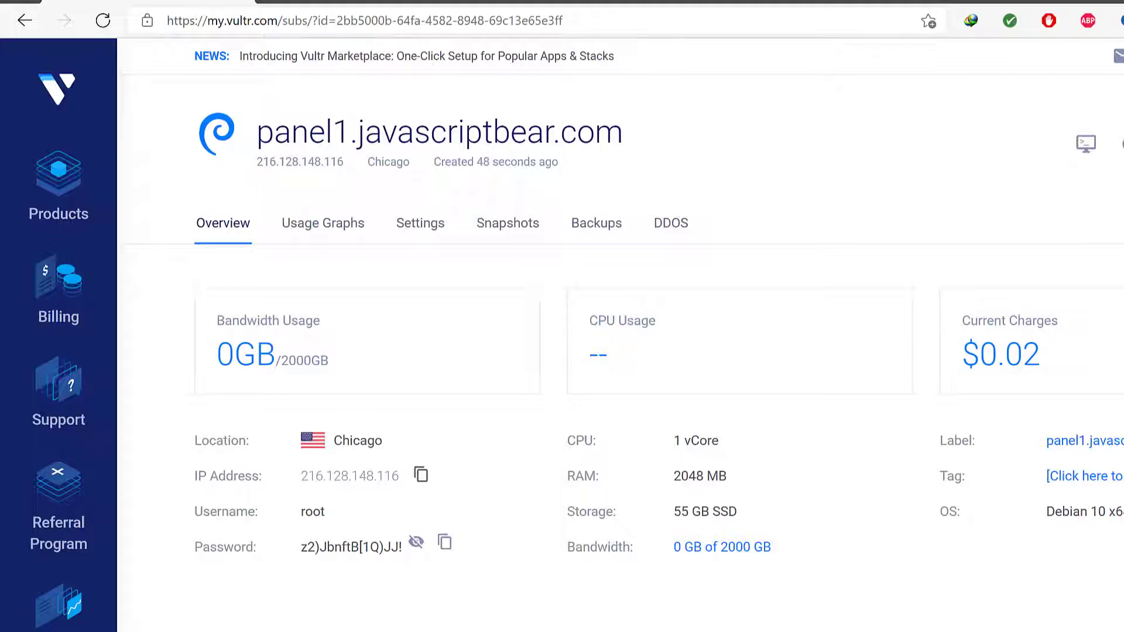
# - Bring up Windows search to find Git Bash
pyautogui.press('Super')
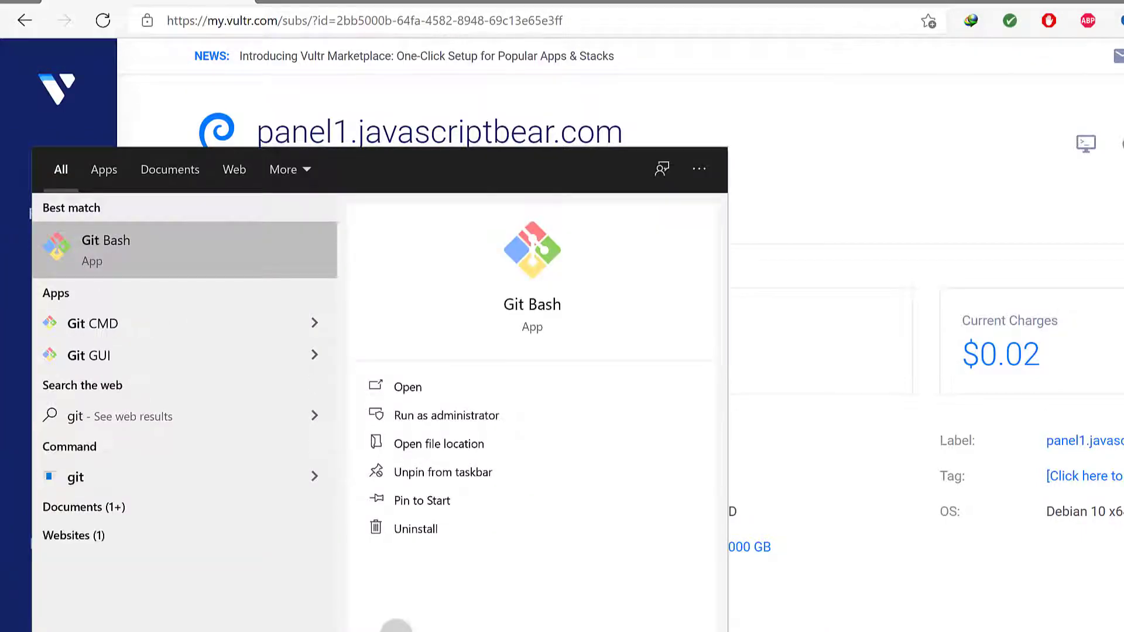
pyautogui.moveTo(108, 247)
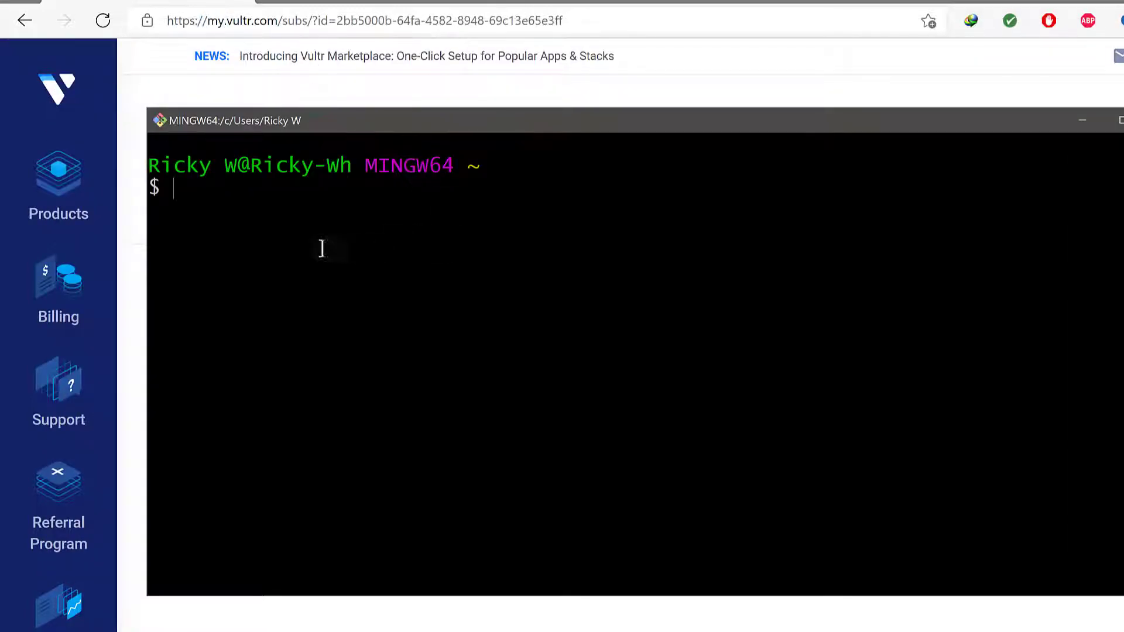
pyautogui.moveTo(140, 122)
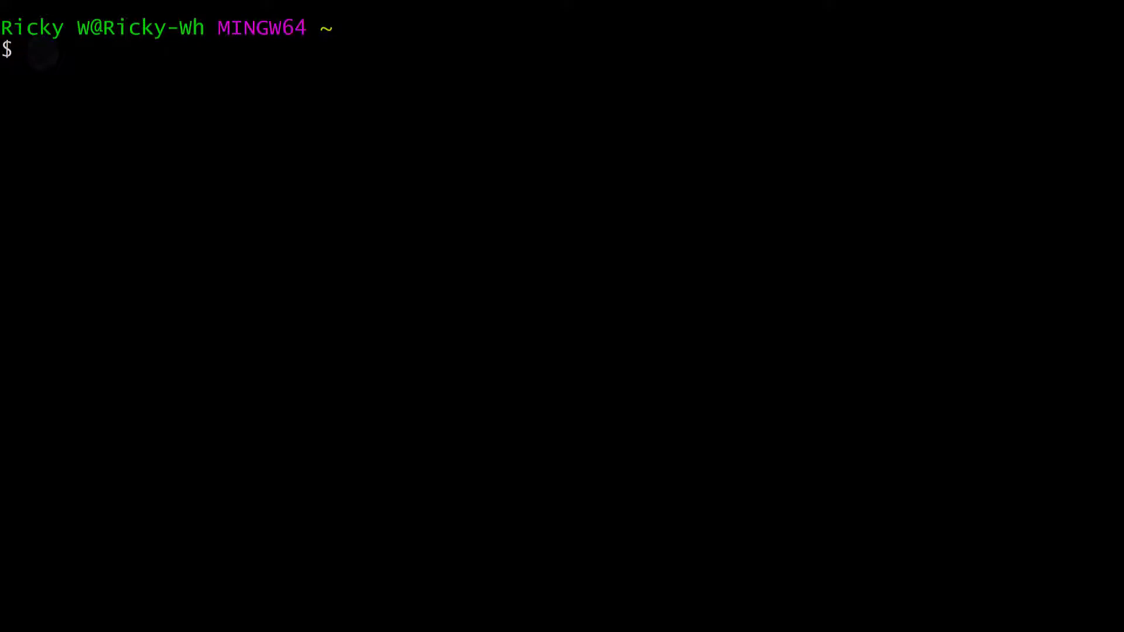
pyautogui.write('ss')
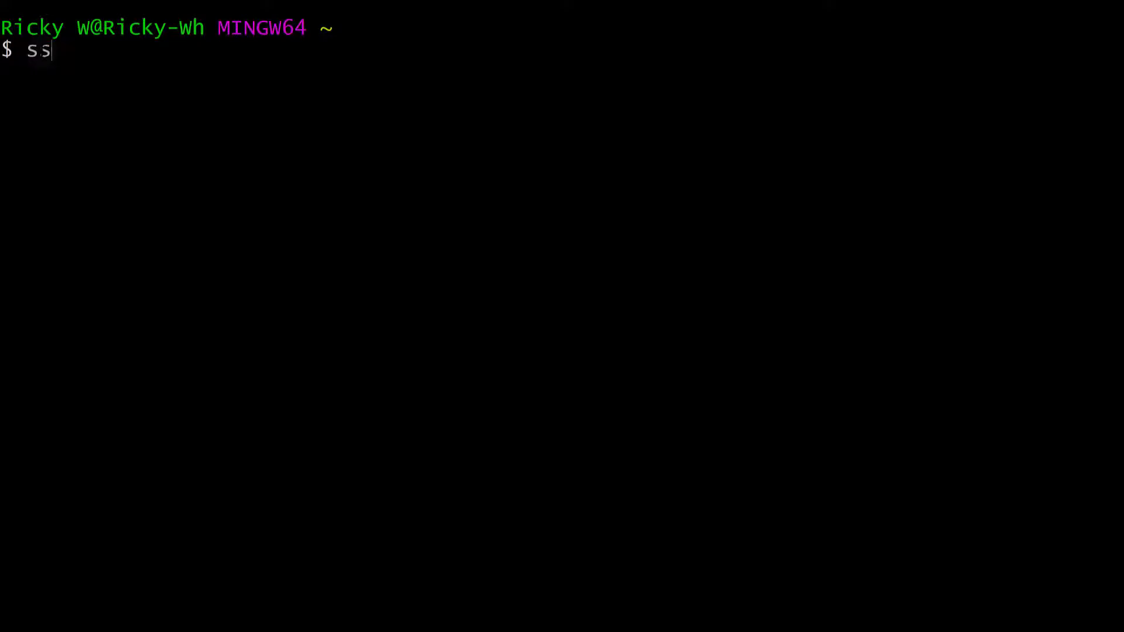
pyautogui.write('h')
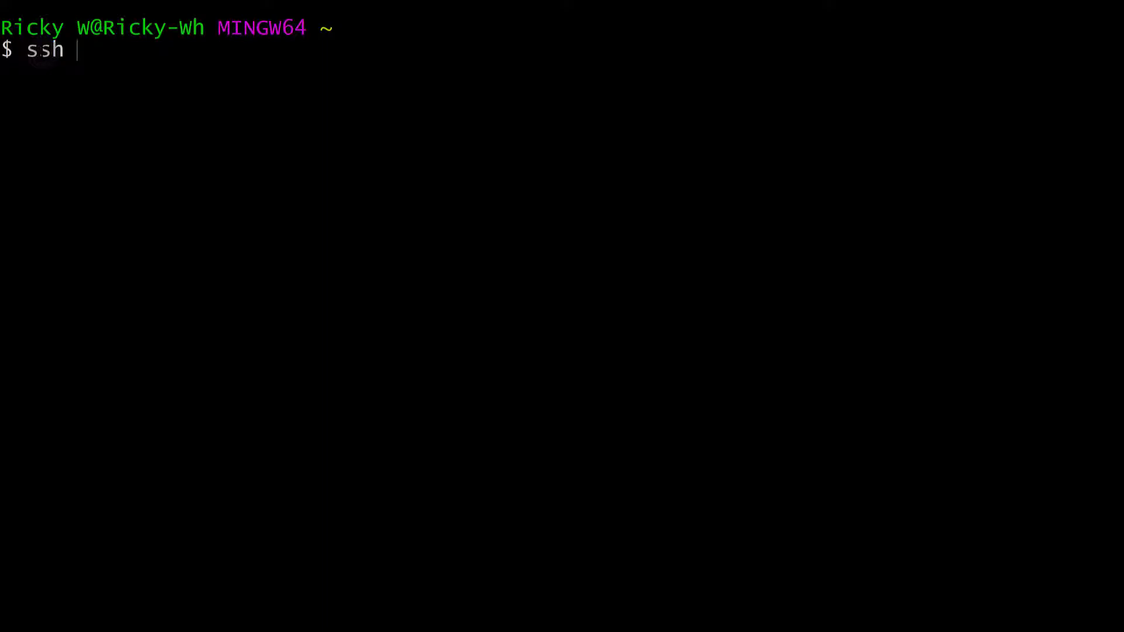
pyautogui.write('root')
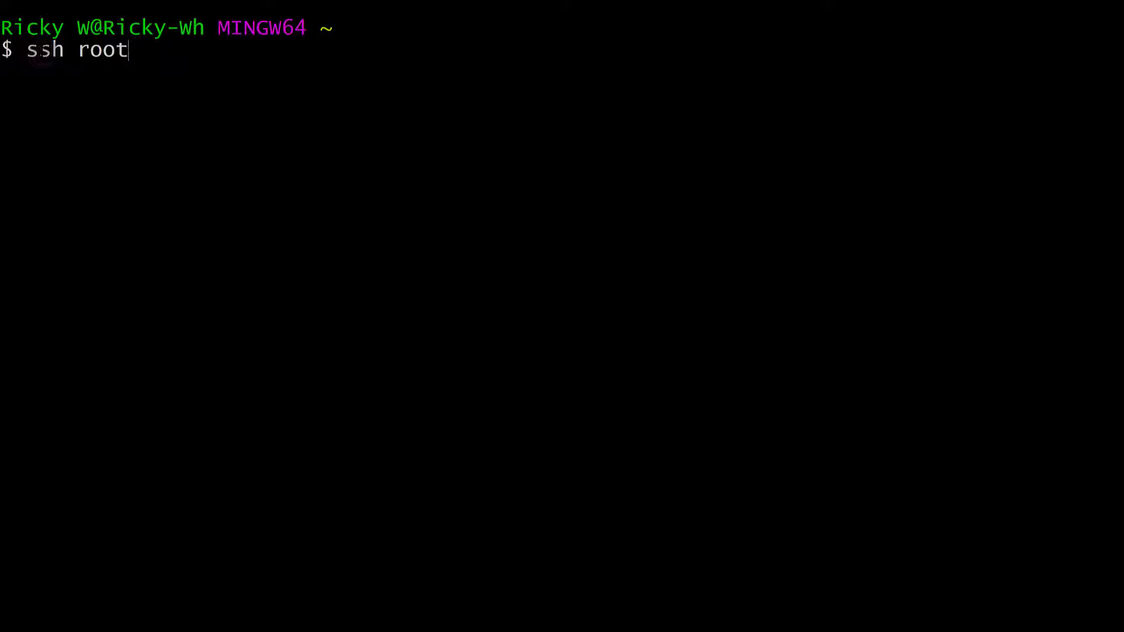
pyautogui.write('@')
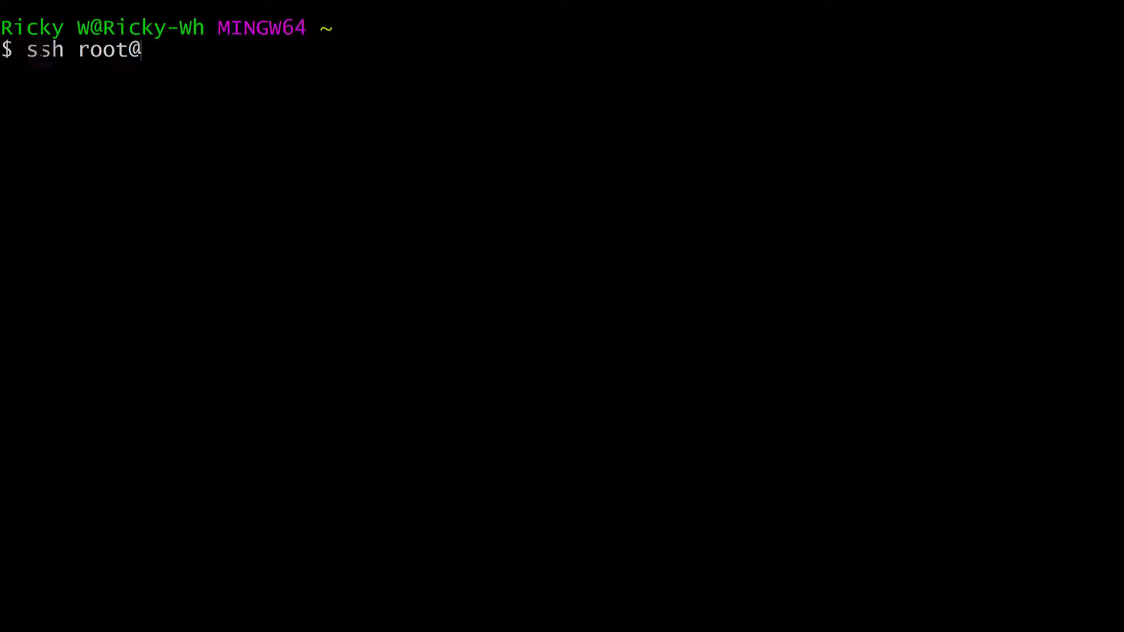
pyautogui.write('216.128.148.116')
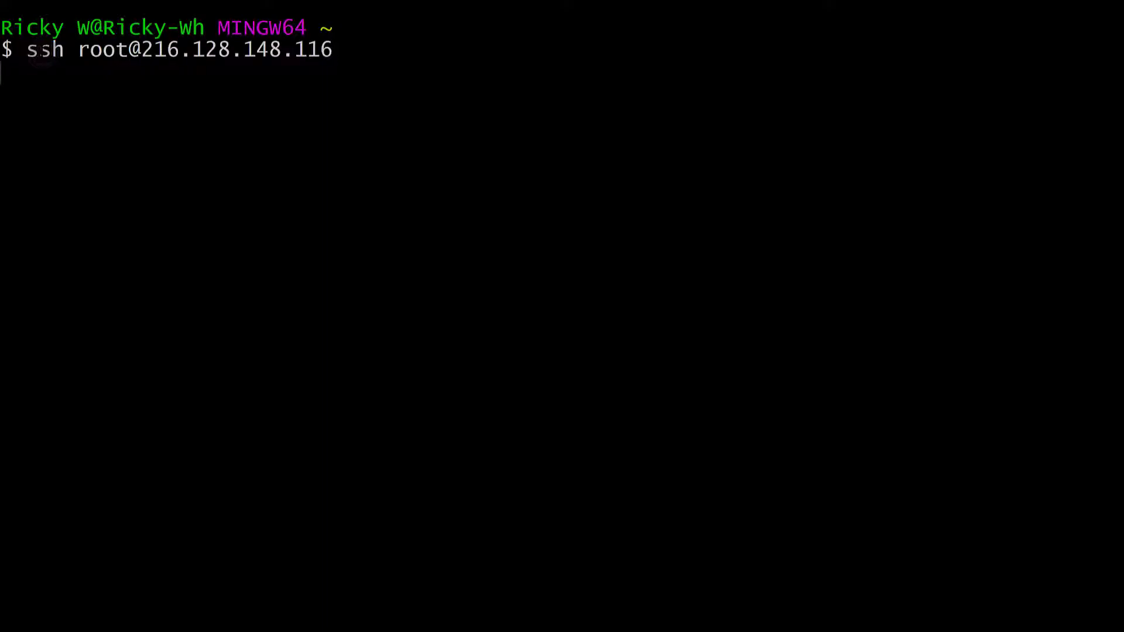
pyautogui.press('Return')
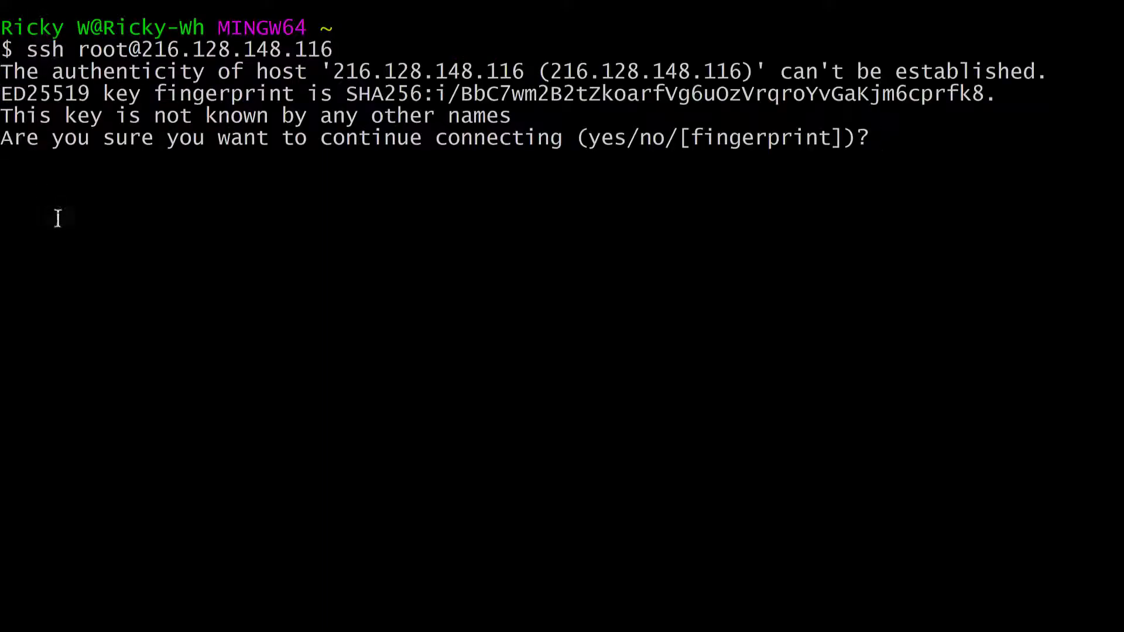
pyautogui.moveTo(519, 219)
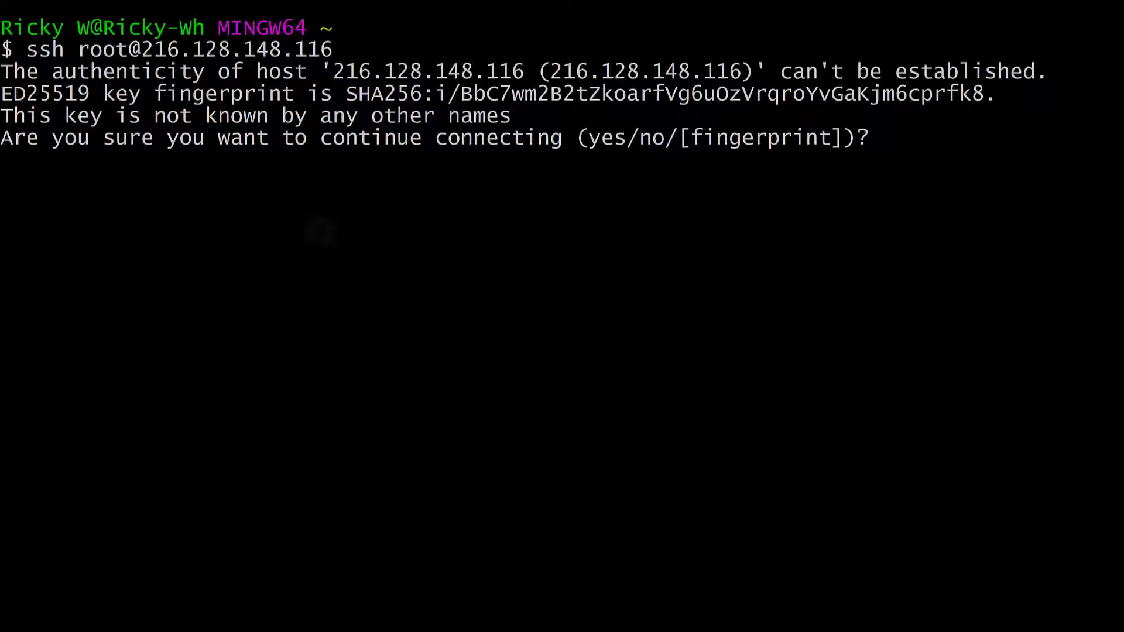
pyautogui.write('yes')
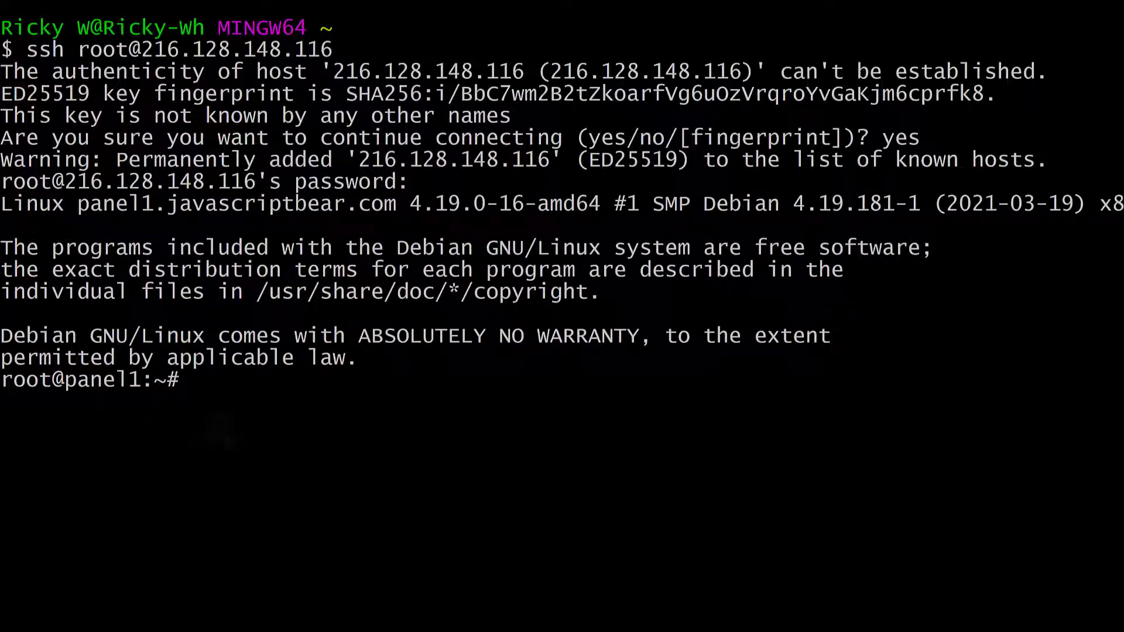
pyautogui.moveTo(215, 429)
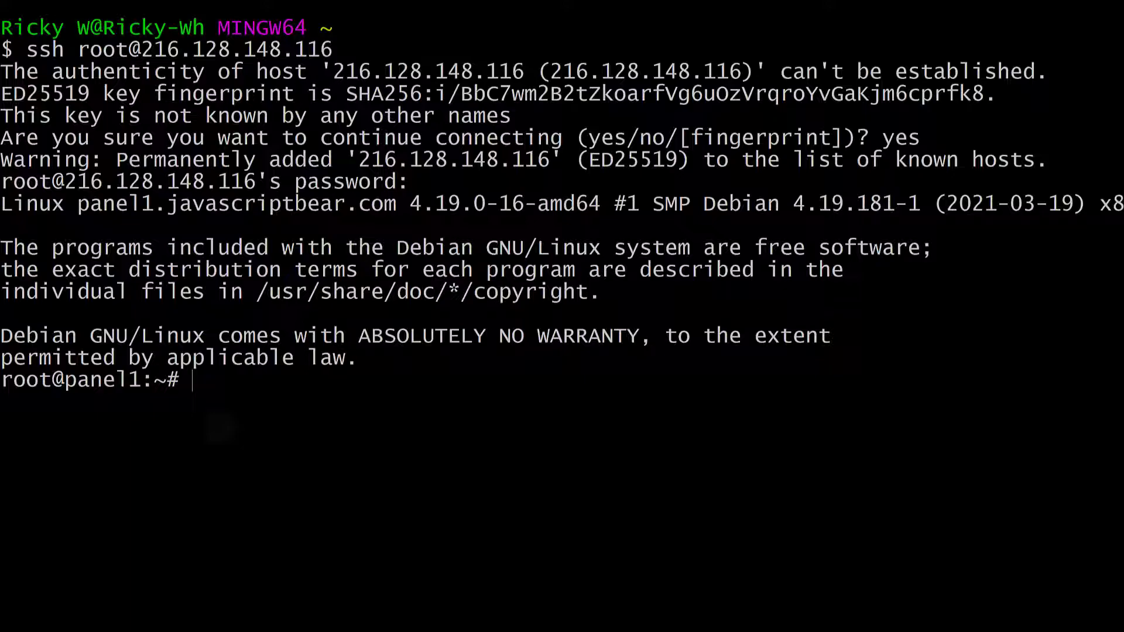
# - Run sudo apt update at the root@panel1 prompt to refresh the buster package lists
pyautogui.write('sudo')
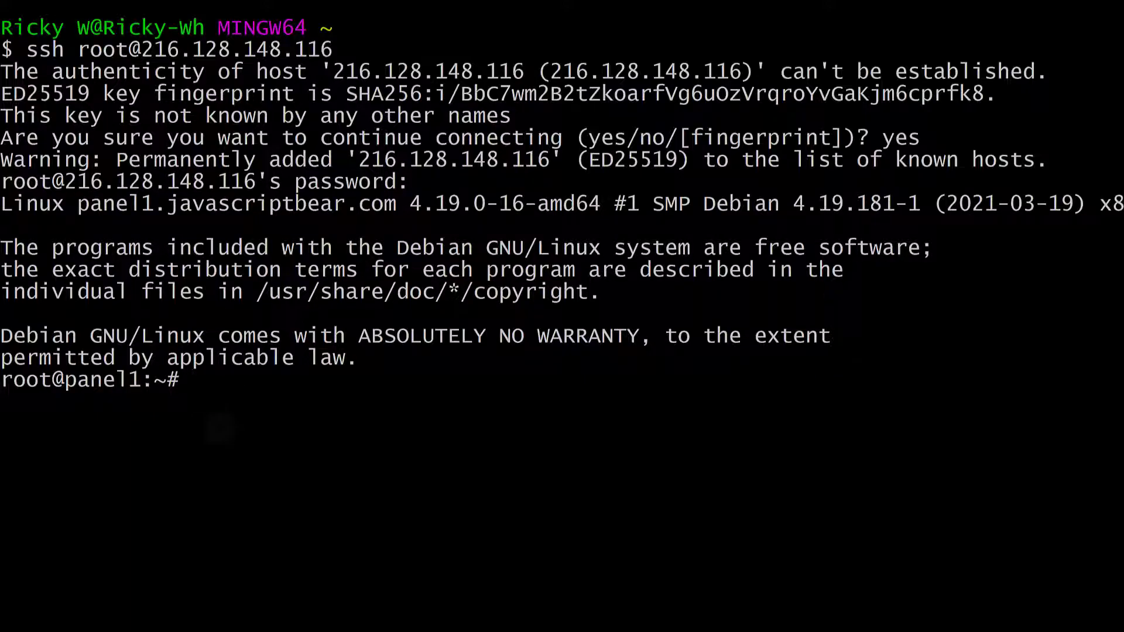
pyautogui.write('apt')
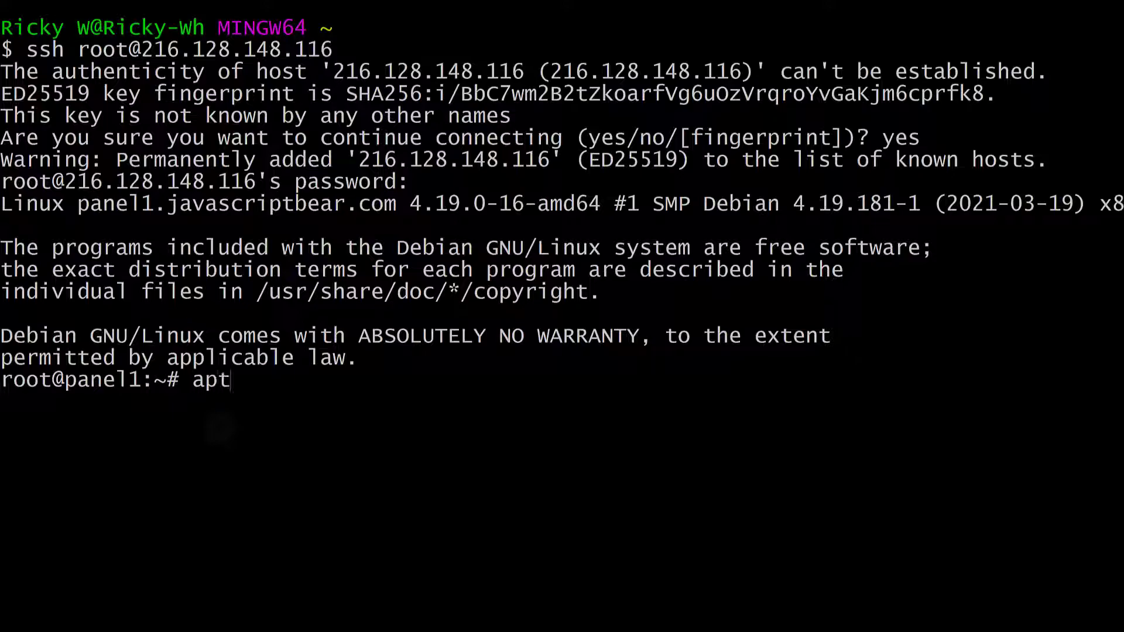
pyautogui.write('up')
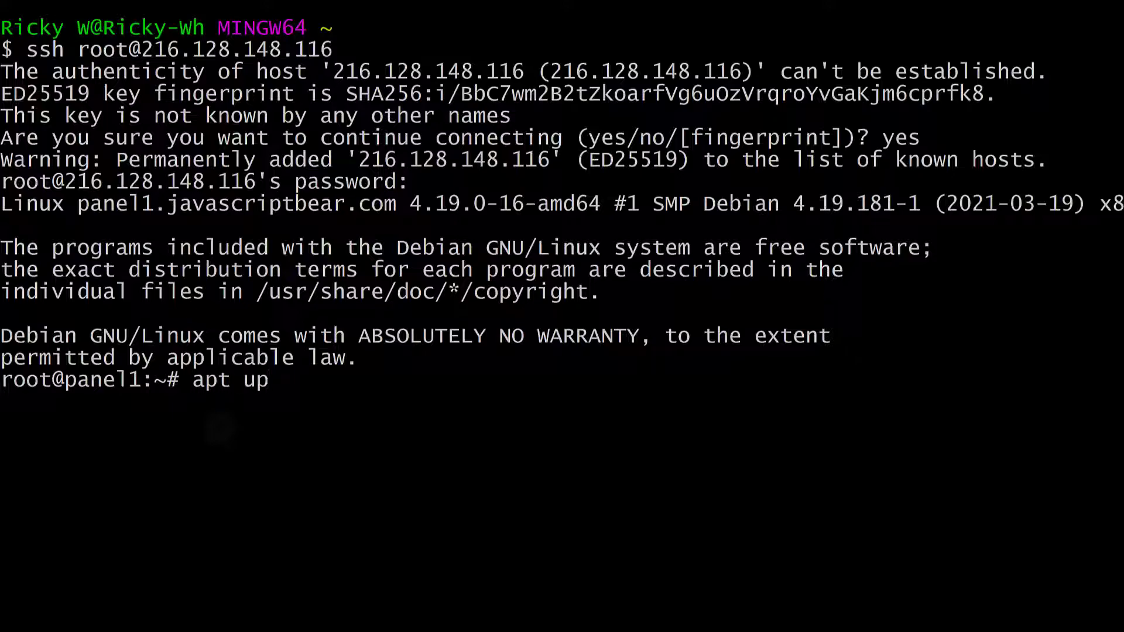
pyautogui.press('Return')
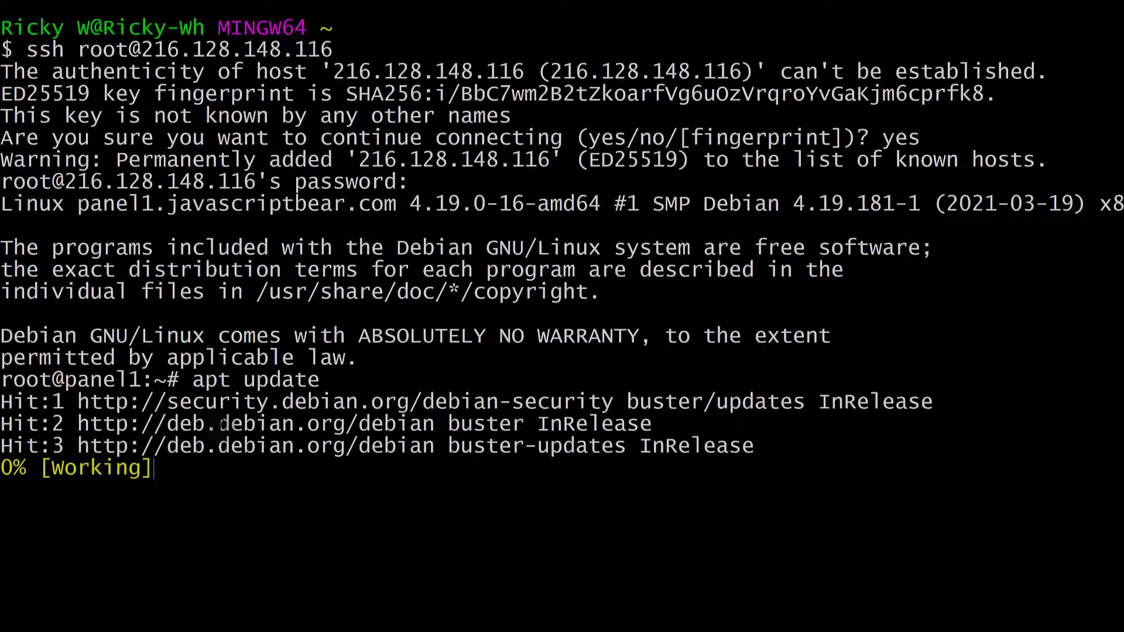